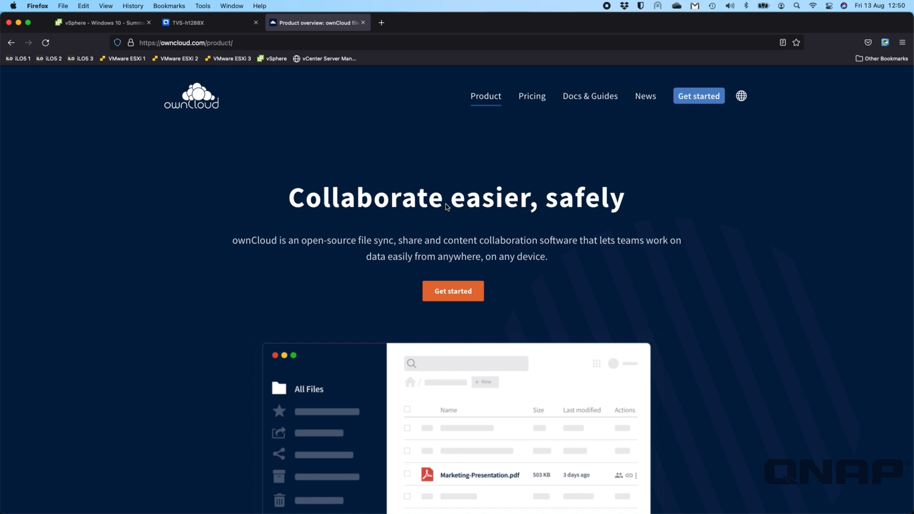
{"action": "mouse_move", "coordinate": [482, 246]}
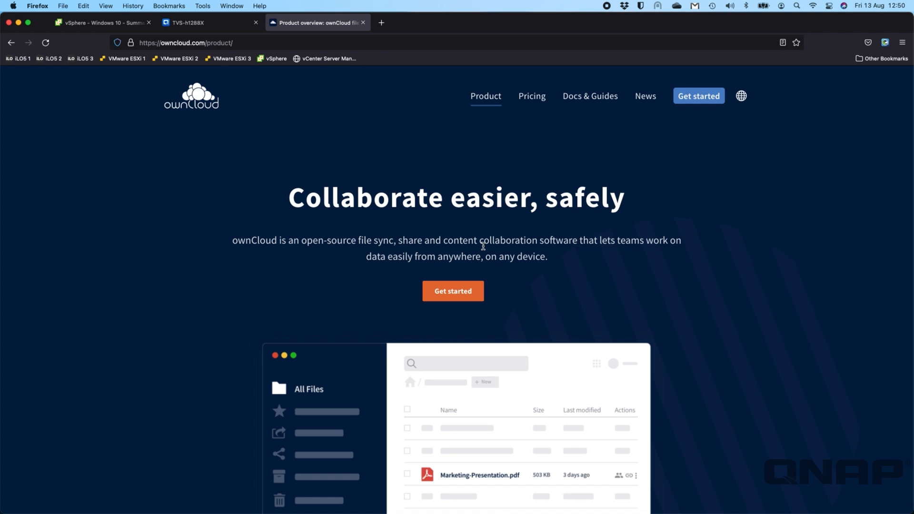
{"action": "mouse_move", "coordinate": [575, 223]}
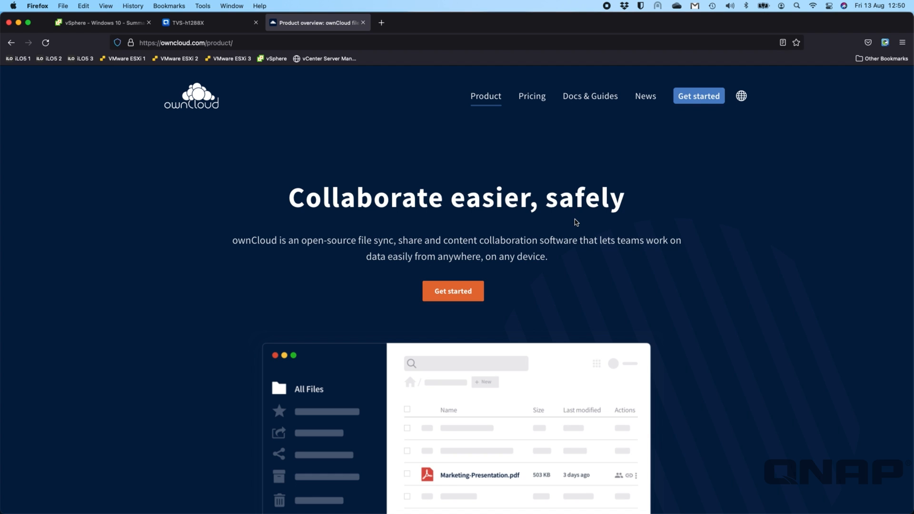
{"action": "mouse_move", "coordinate": [532, 99]}
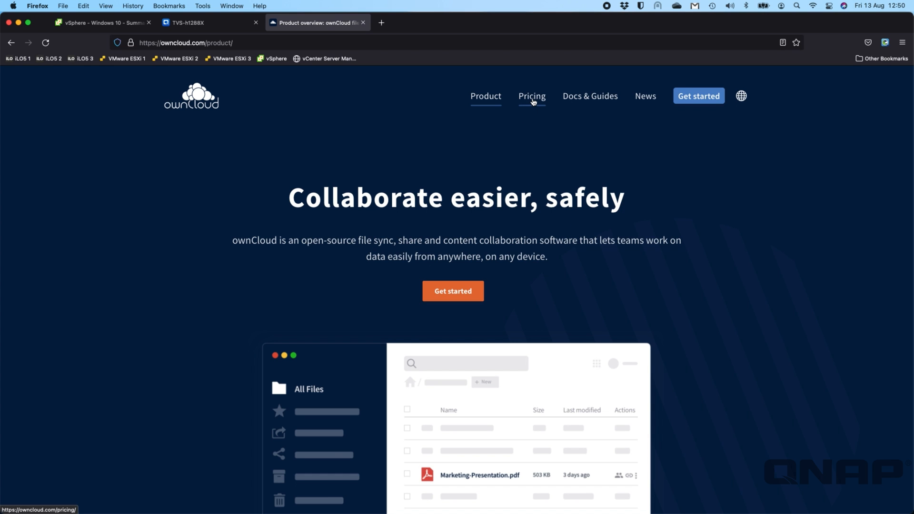
Open ownCloud's Pricing page and scroll to the Community, Enterprise and Standard plans.
{"action": "left_click", "coordinate": [532, 95]}
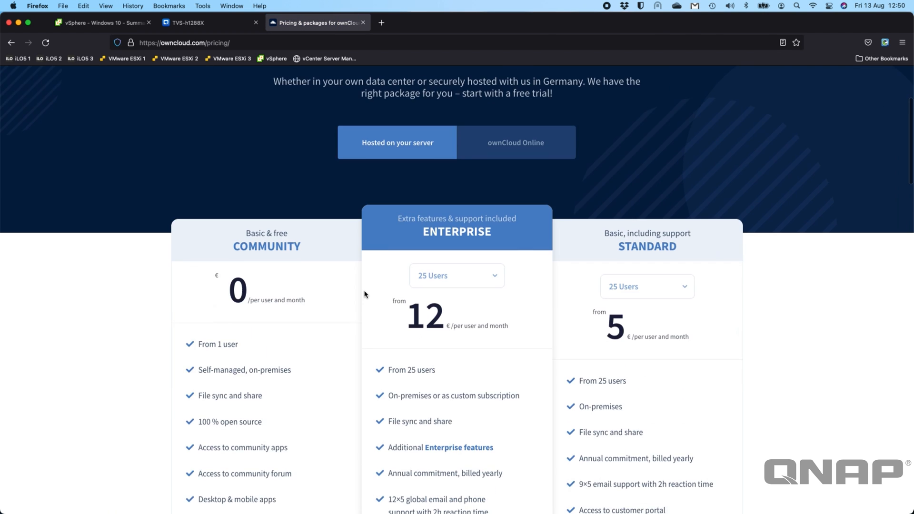
{"action": "scroll", "scroll_direction": "down", "scroll_amount": 3}
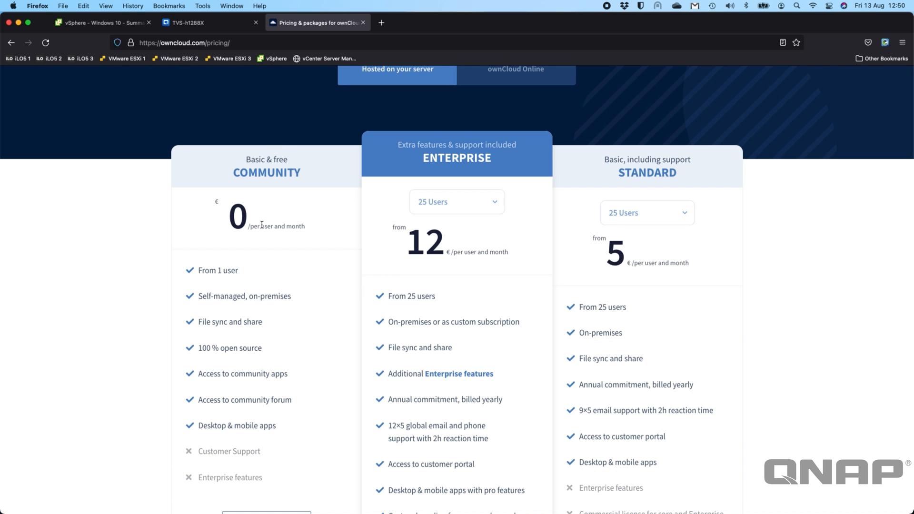
{"action": "mouse_move", "coordinate": [665, 166]}
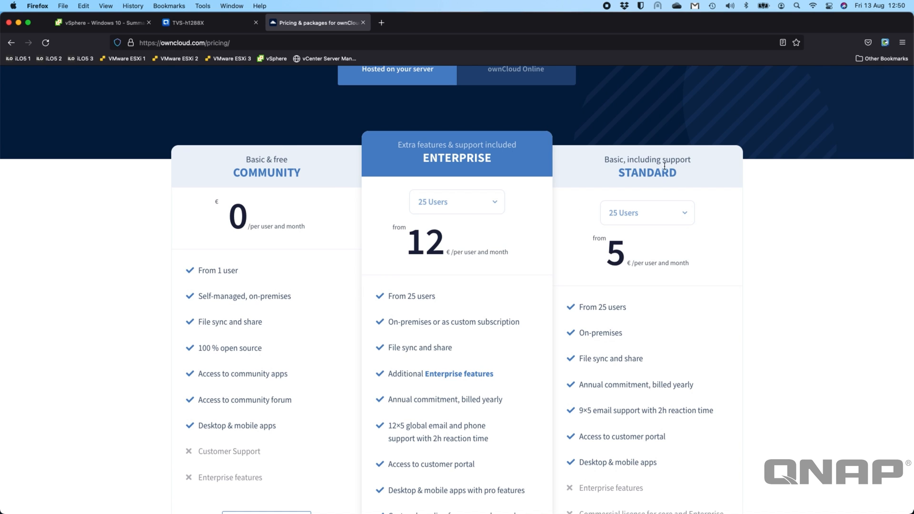
{"action": "mouse_move", "coordinate": [501, 201]}
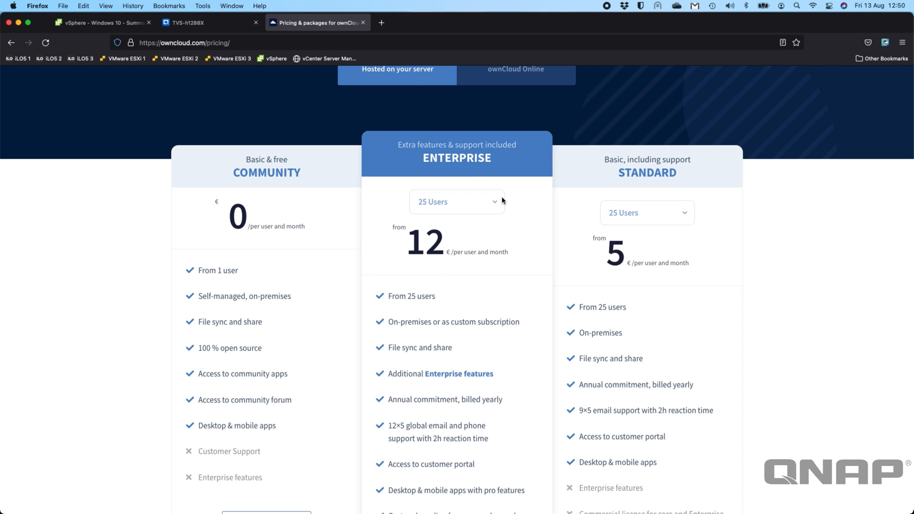
{"action": "mouse_move", "coordinate": [455, 236]}
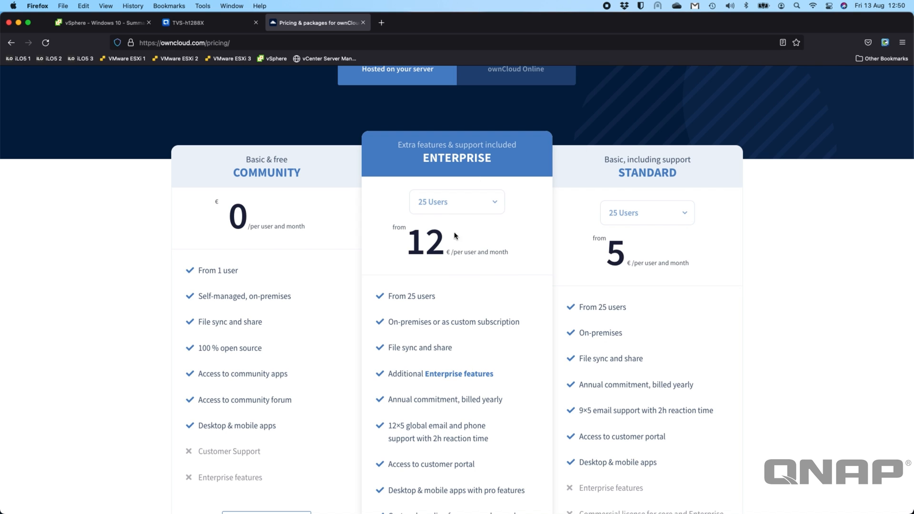
{"action": "mouse_move", "coordinate": [507, 345]}
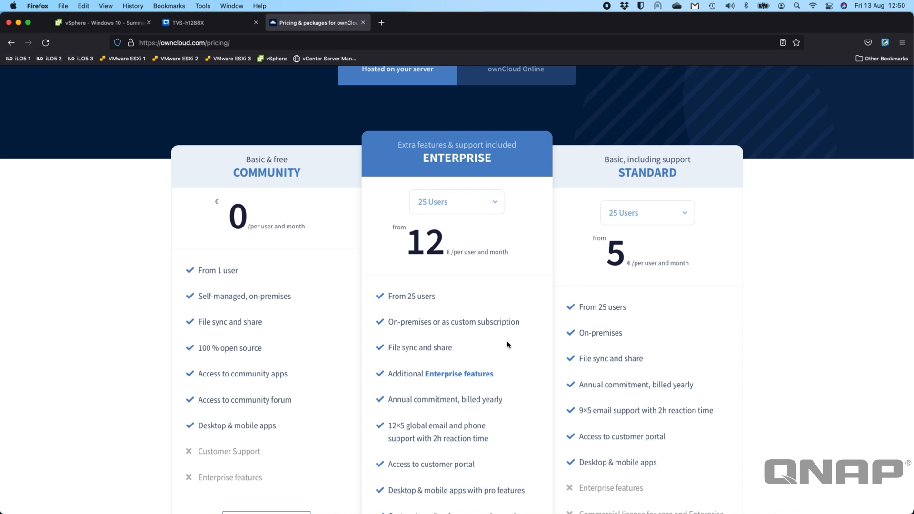
{"action": "scroll", "scroll_direction": "down", "scroll_amount": 3}
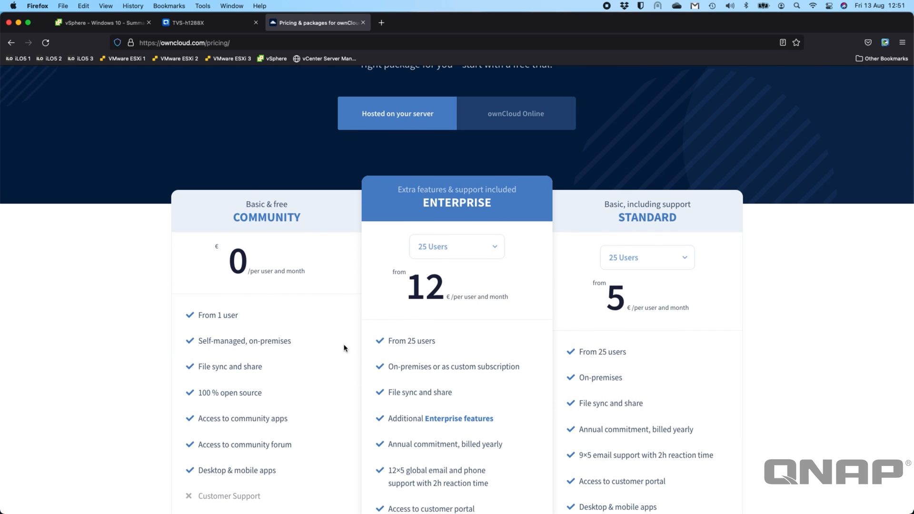
{"action": "mouse_move", "coordinate": [285, 131]}
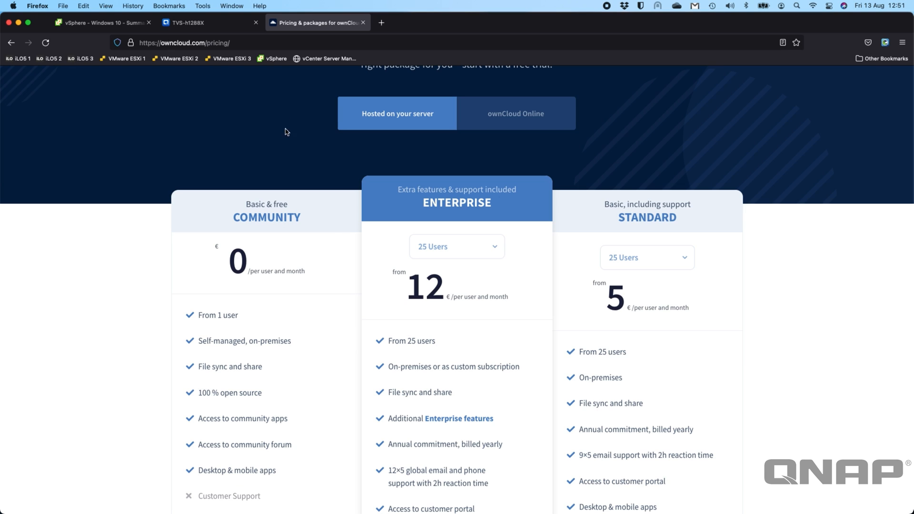
{"action": "mouse_move", "coordinate": [371, 2]}
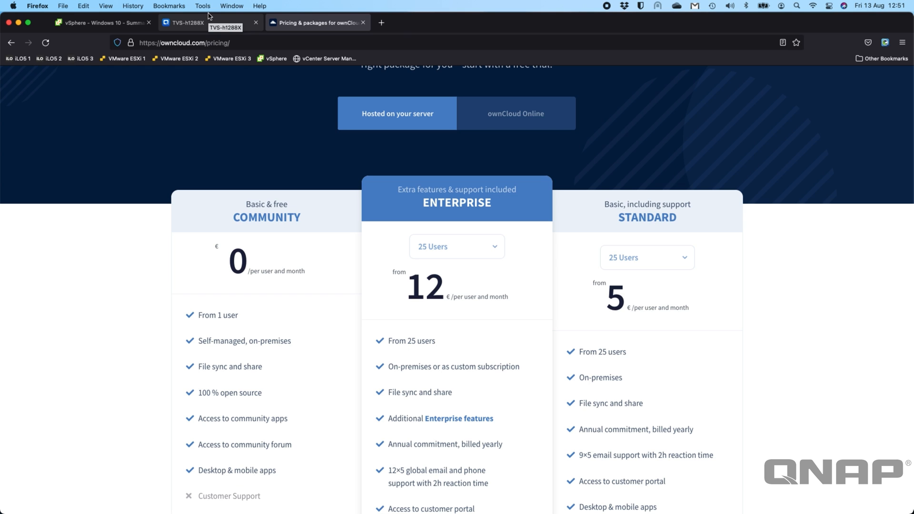
Switch to the TVS-h1288X tab and launch App Center from the QuTS hero desktop.
{"action": "left_click", "coordinate": [192, 23]}
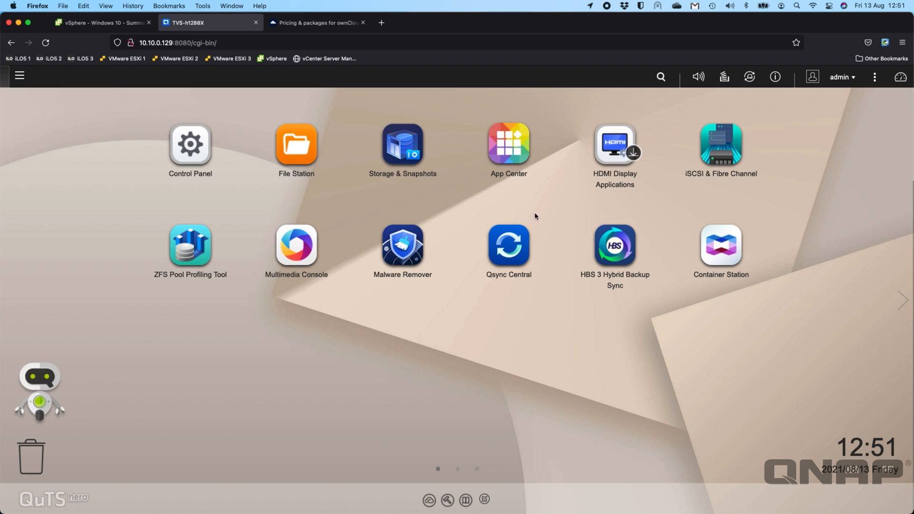
{"action": "mouse_move", "coordinate": [326, 438]}
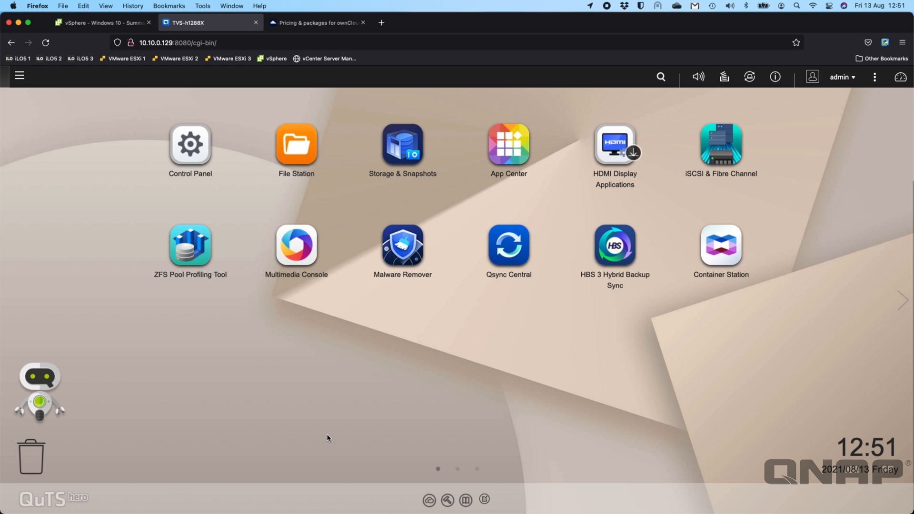
{"action": "mouse_move", "coordinate": [508, 246]}
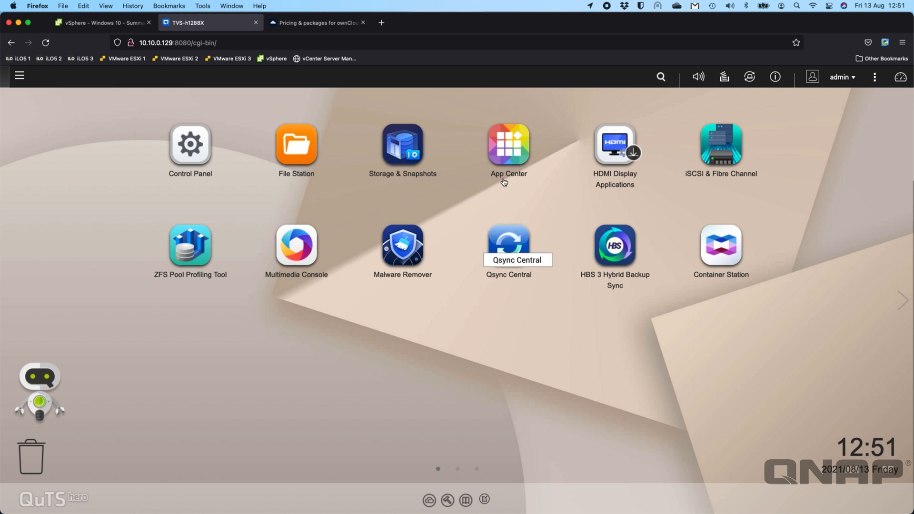
{"action": "left_click", "coordinate": [508, 144]}
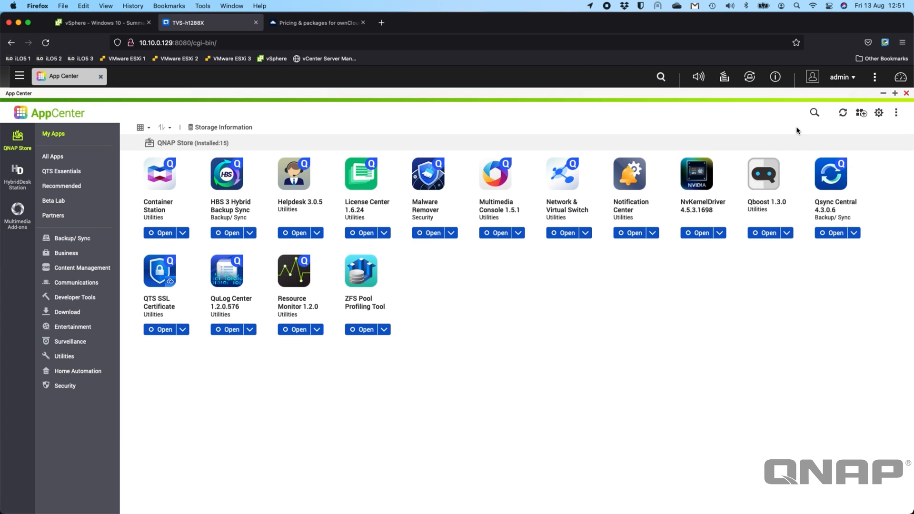
{"action": "mouse_move", "coordinate": [269, 327]}
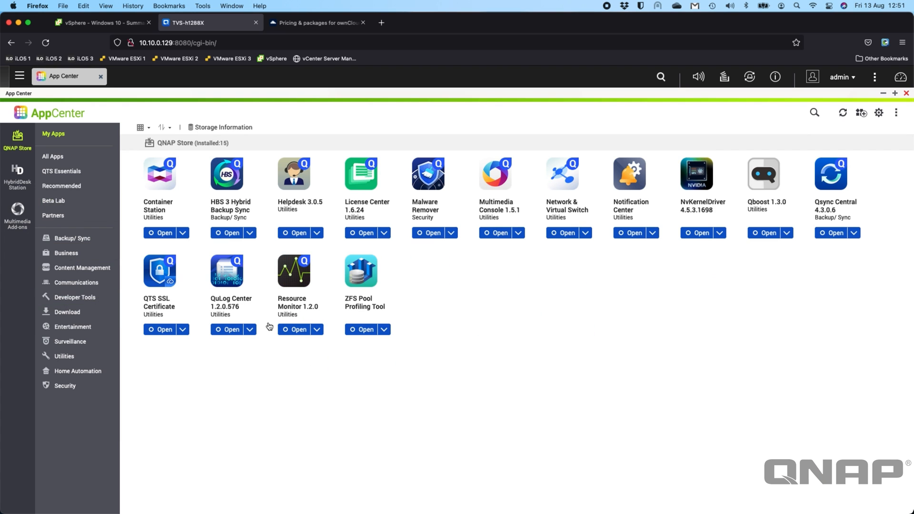
{"action": "mouse_move", "coordinate": [253, 200]}
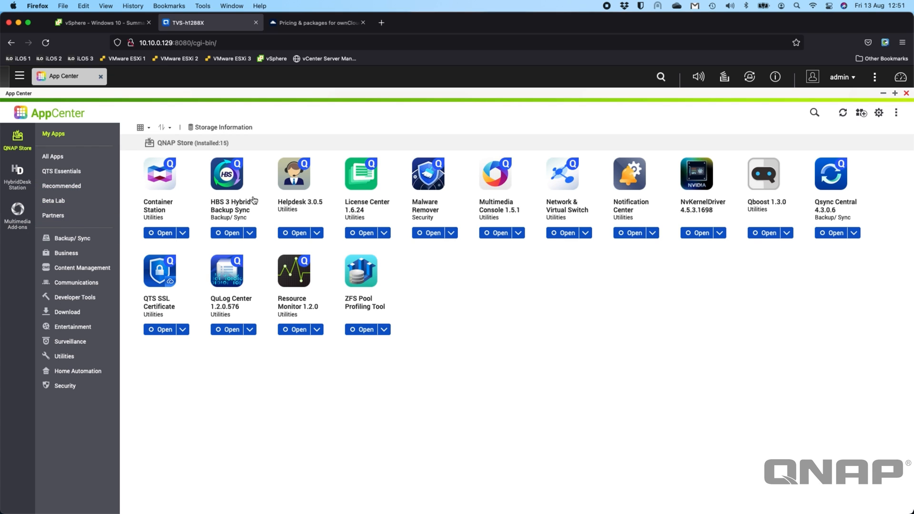
{"action": "mouse_move", "coordinate": [183, 186]}
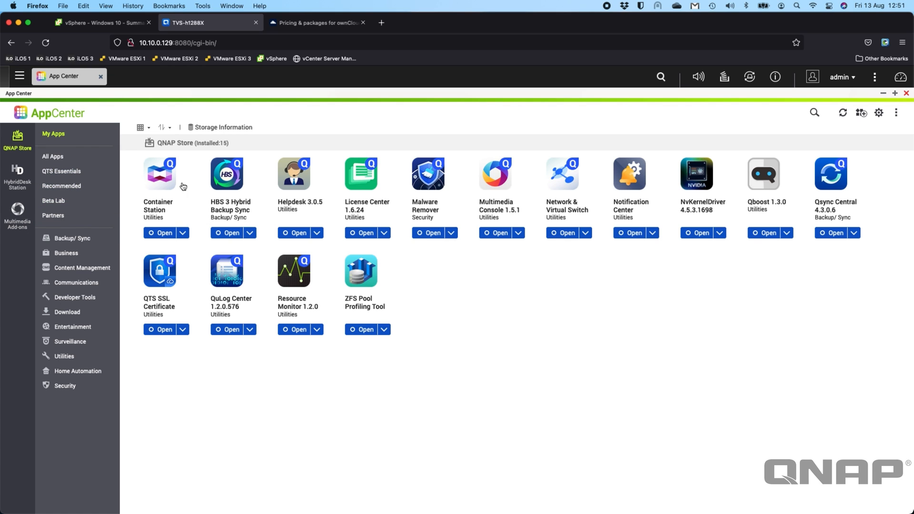
{"action": "mouse_move", "coordinate": [173, 185]}
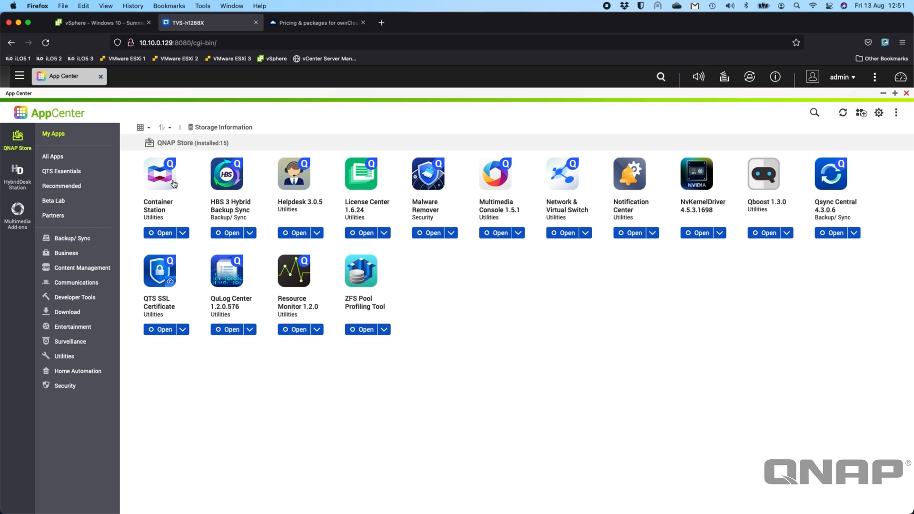
{"action": "mouse_move", "coordinate": [52, 215]}
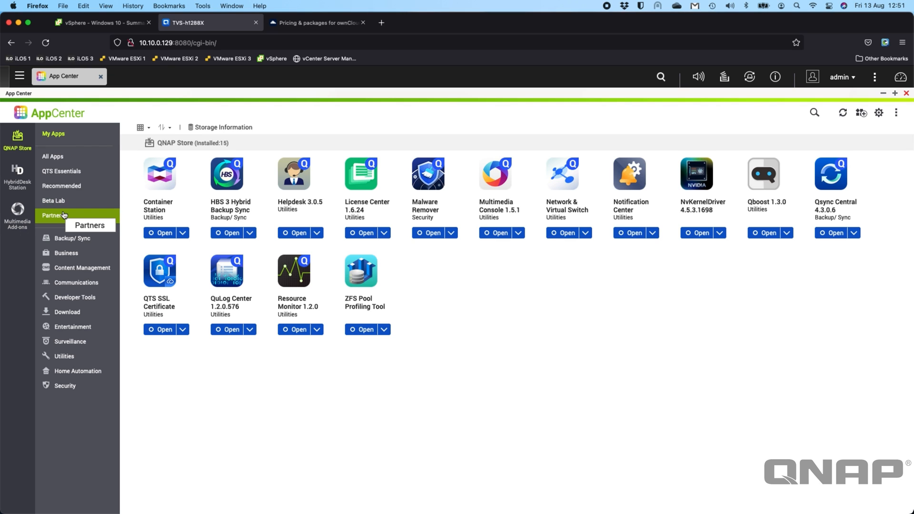
{"action": "mouse_move", "coordinate": [83, 268]}
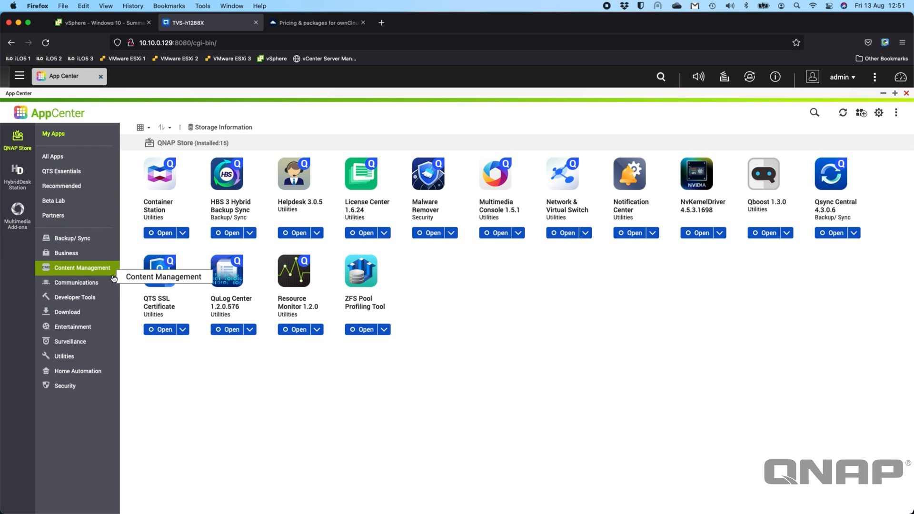
{"action": "mouse_move", "coordinate": [122, 199]}
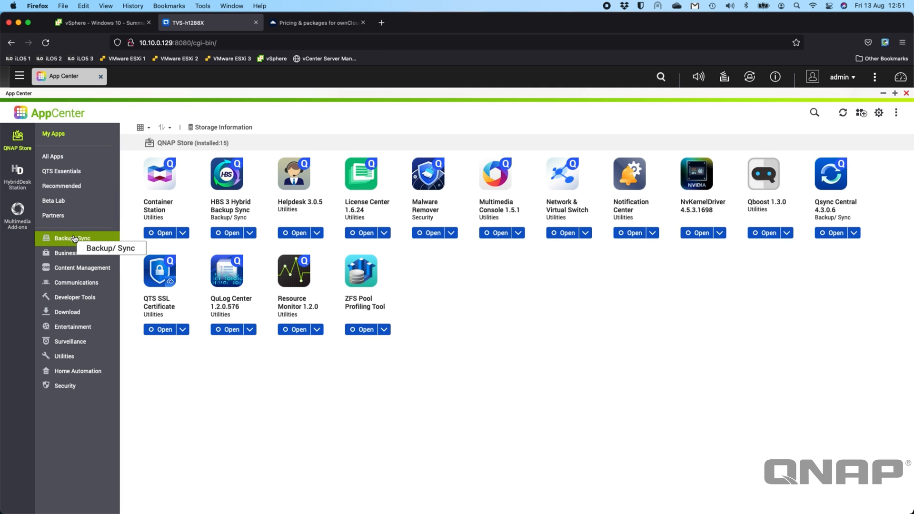
Open App Center's Backup/Sync category to reach ownCloudX.
{"action": "left_click", "coordinate": [72, 238]}
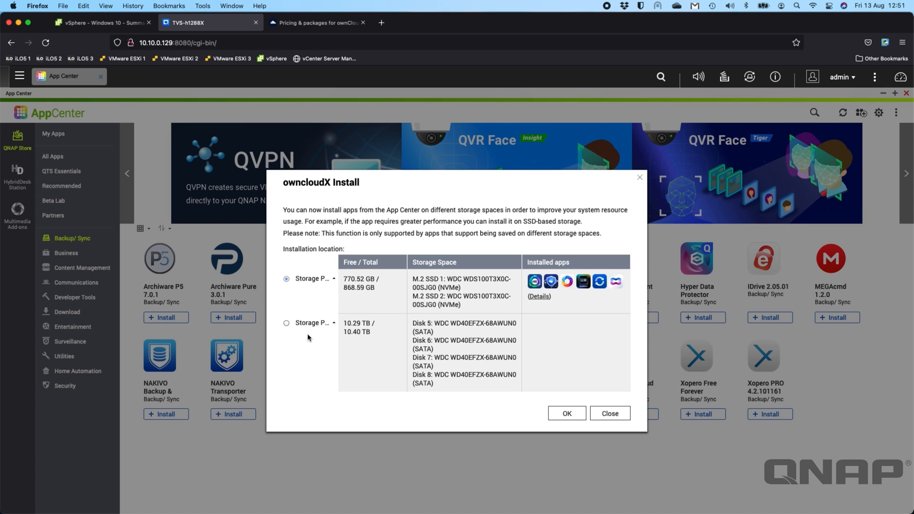
{"action": "mouse_move", "coordinate": [626, 404]}
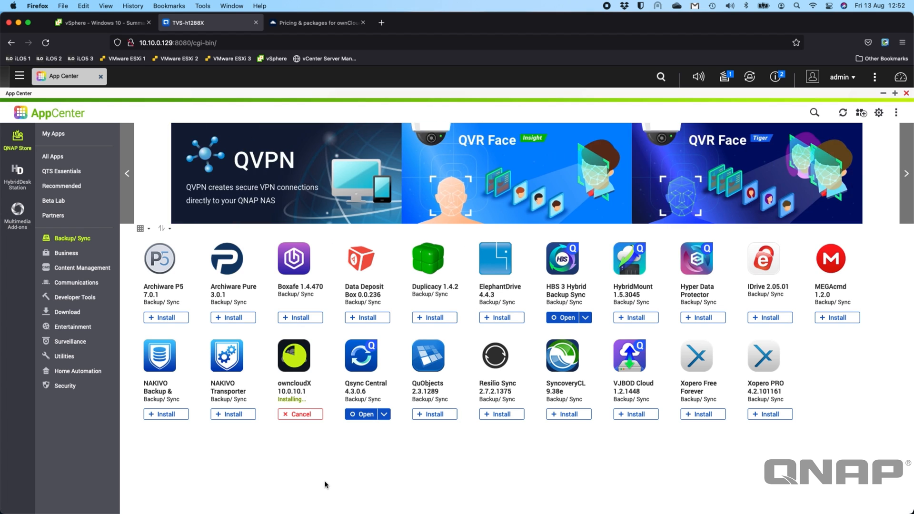
{"action": "mouse_move", "coordinate": [343, 424]}
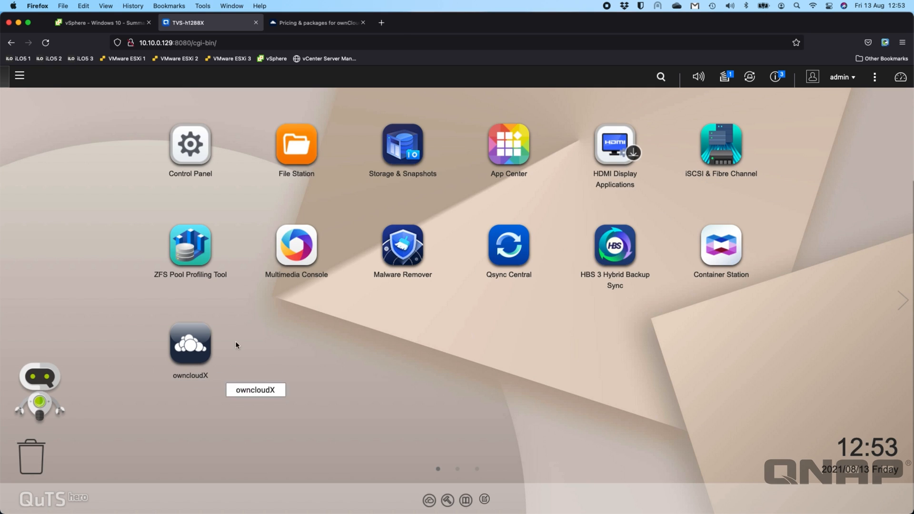
{"action": "mouse_move", "coordinate": [208, 350]}
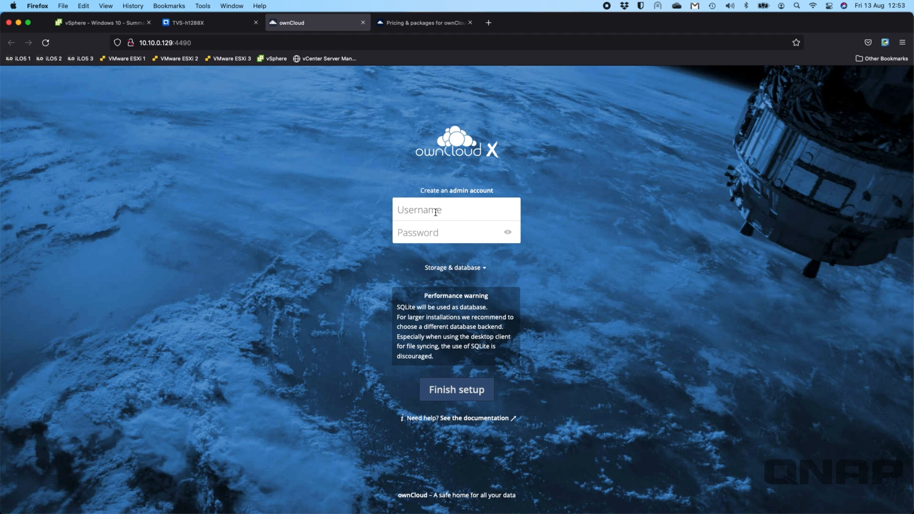
Create the admin account 'craig', finish setup, and log in with the saved credentials.
{"action": "type", "text": "craig"}
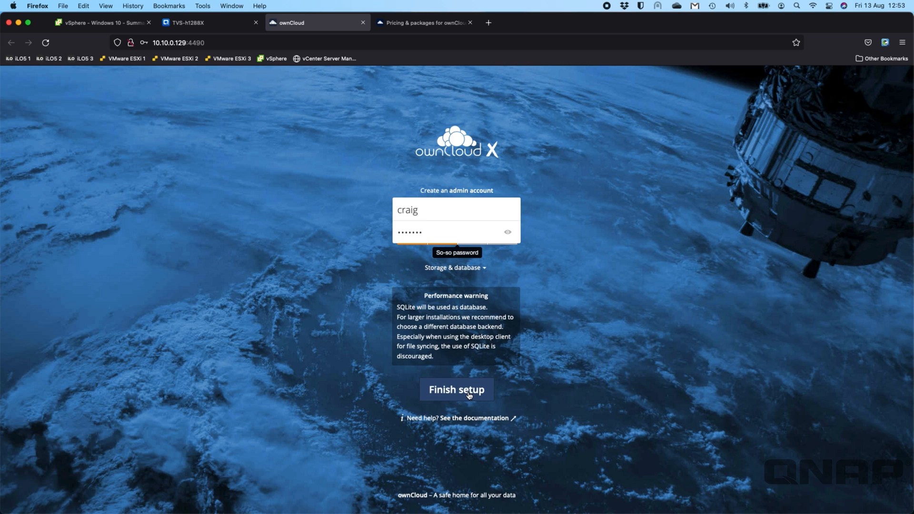
{"action": "left_click", "coordinate": [457, 389]}
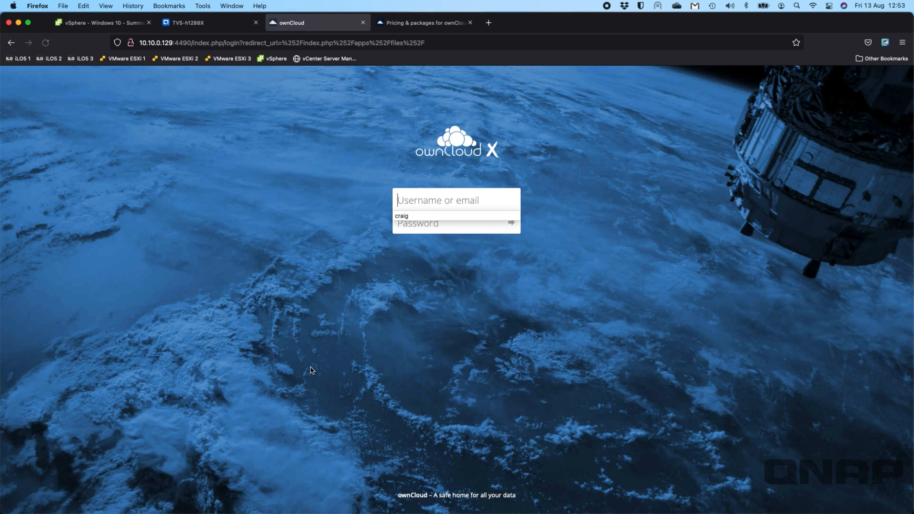
{"action": "mouse_move", "coordinate": [421, 232]}
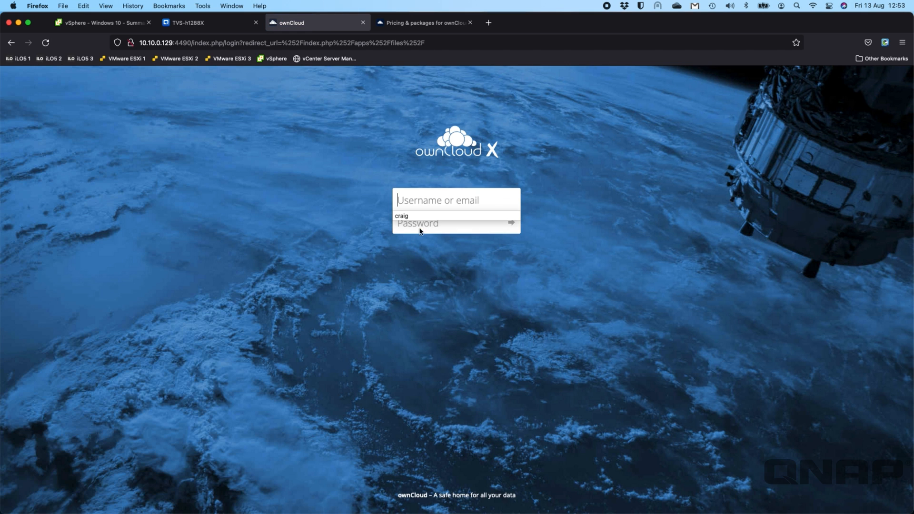
{"action": "left_click", "coordinate": [402, 215]}
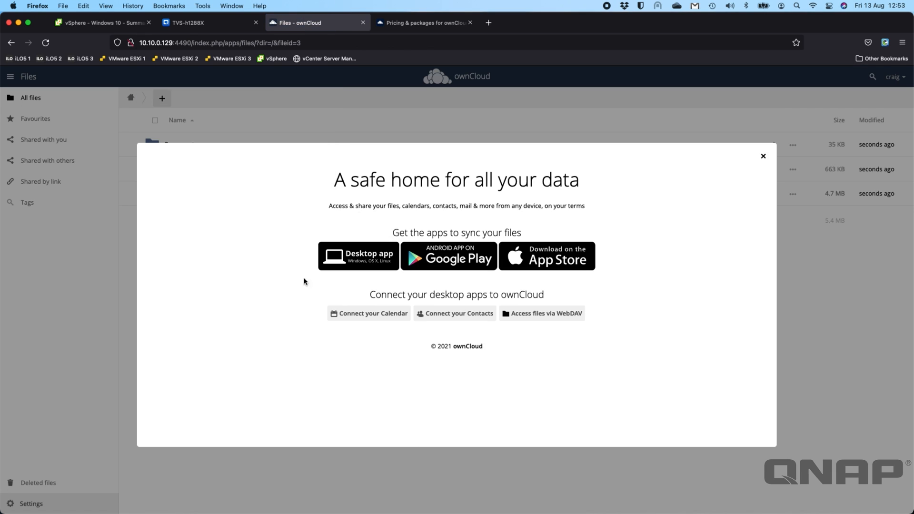
{"action": "mouse_move", "coordinate": [505, 257]}
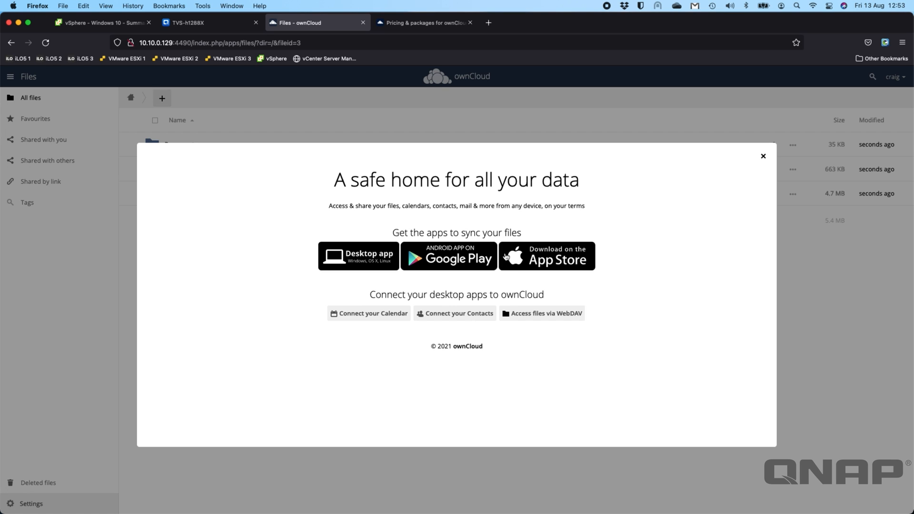
{"action": "mouse_move", "coordinate": [367, 274]}
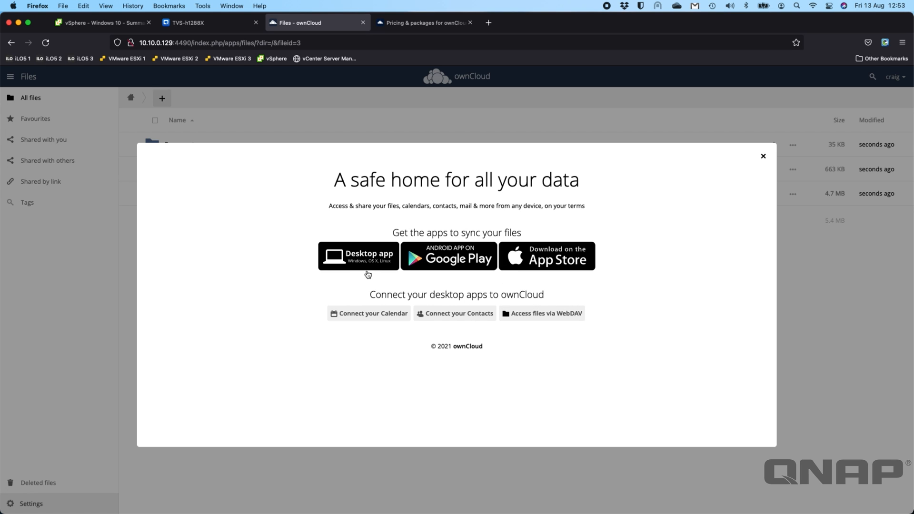
{"action": "mouse_move", "coordinate": [512, 258]}
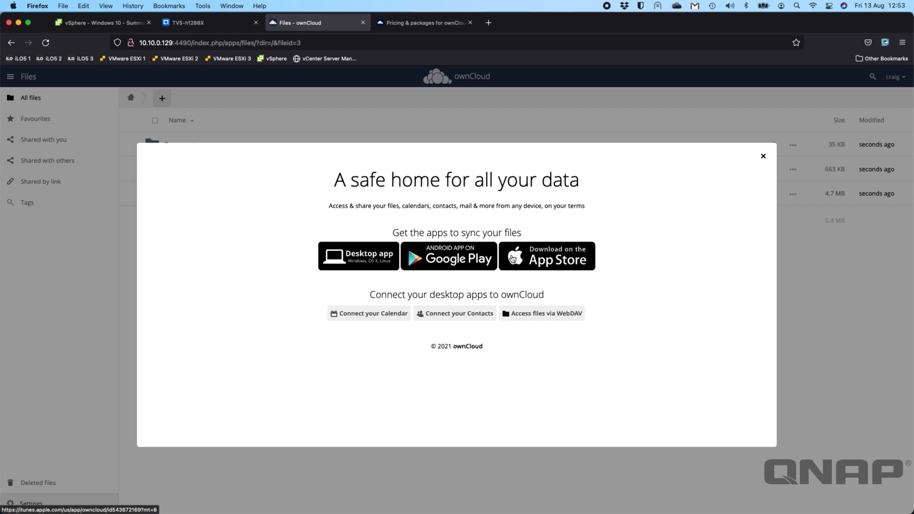
{"action": "mouse_move", "coordinate": [512, 335]}
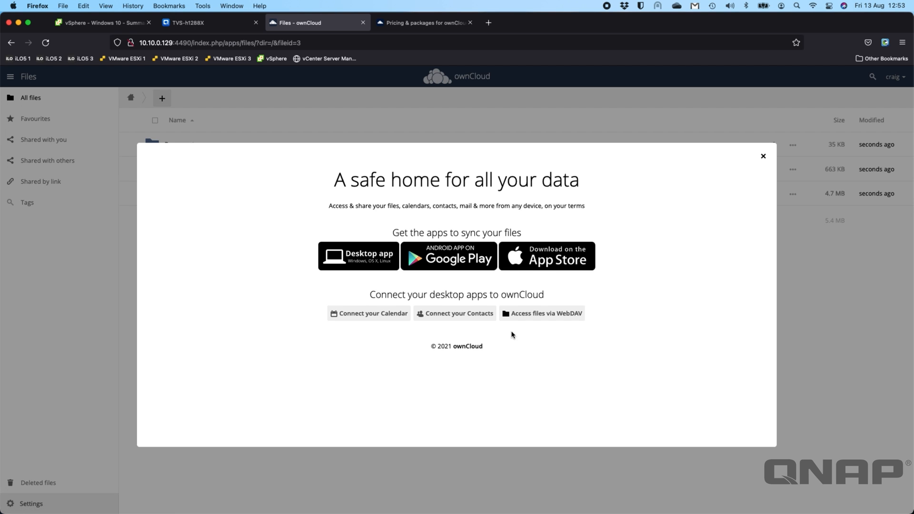
{"action": "mouse_move", "coordinate": [763, 158]}
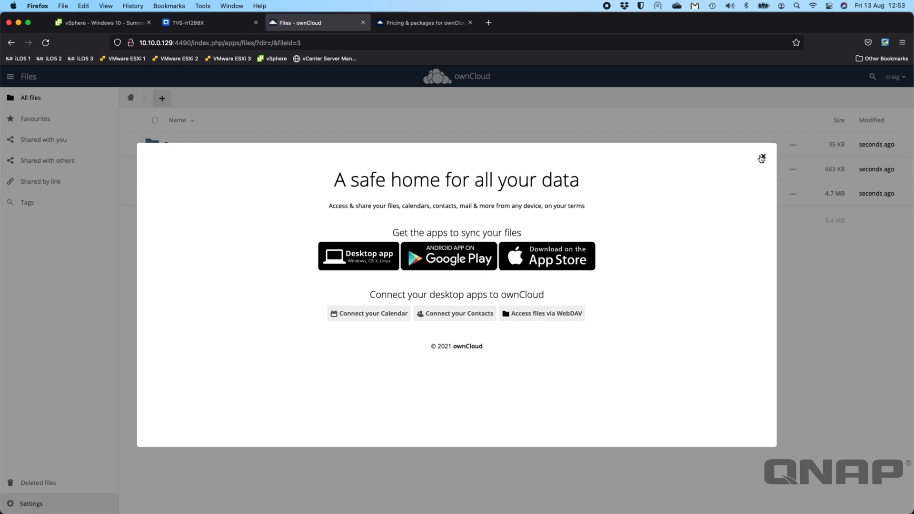
Close the welcome window, then cancel opening ownCloud Manual.pdf in Firefox.
{"action": "left_click", "coordinate": [762, 158]}
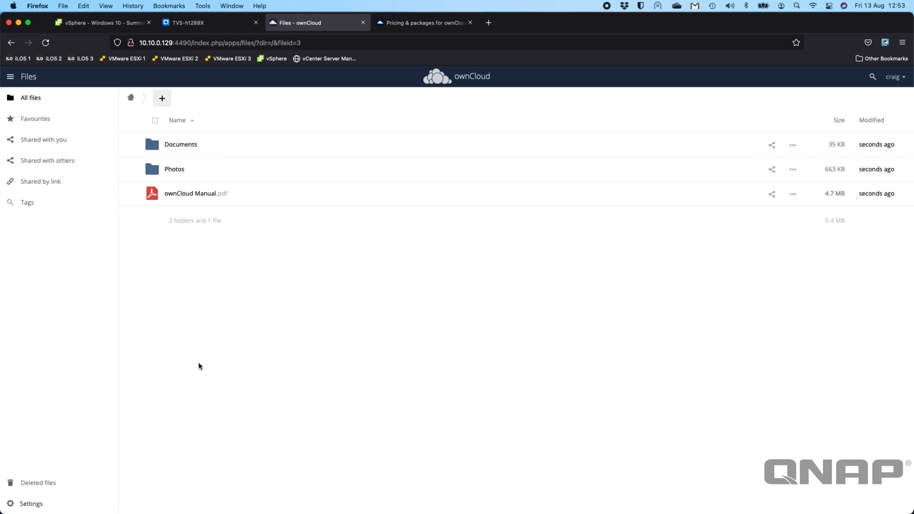
{"action": "mouse_move", "coordinate": [505, 252]}
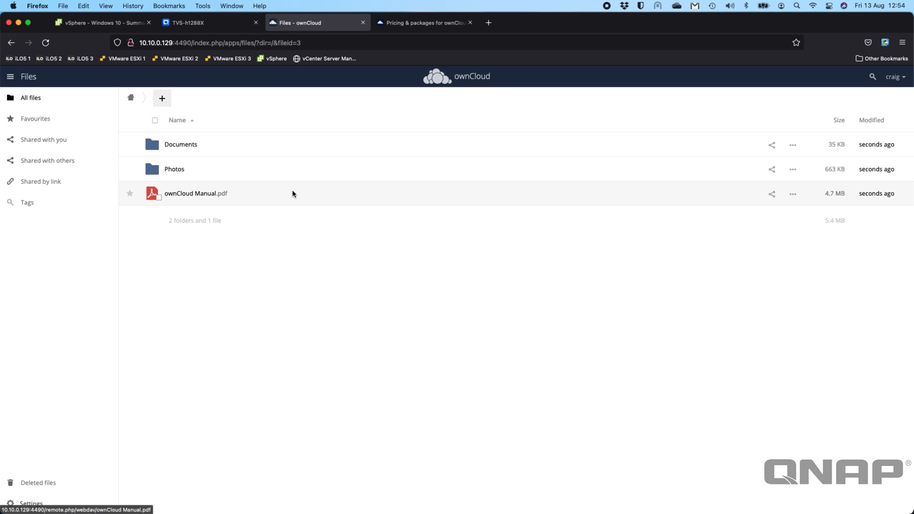
{"action": "mouse_move", "coordinate": [200, 197]}
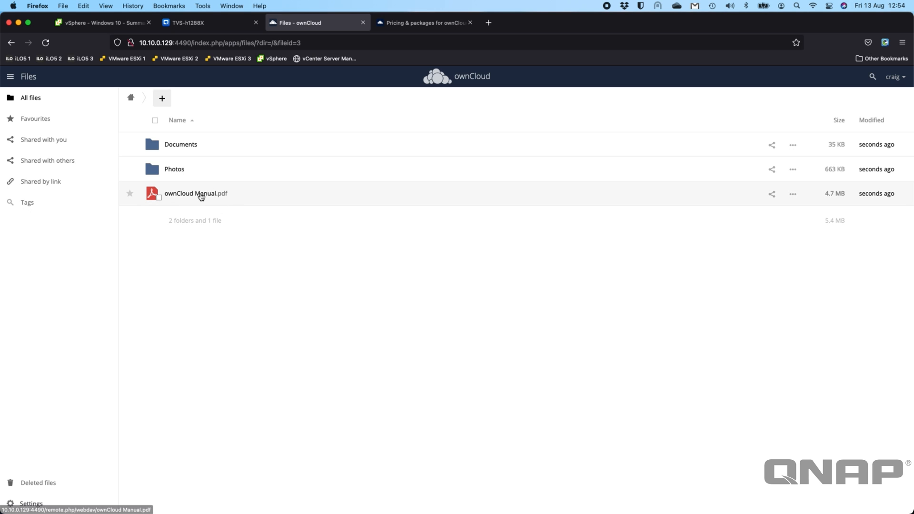
{"action": "left_click", "coordinate": [196, 193]}
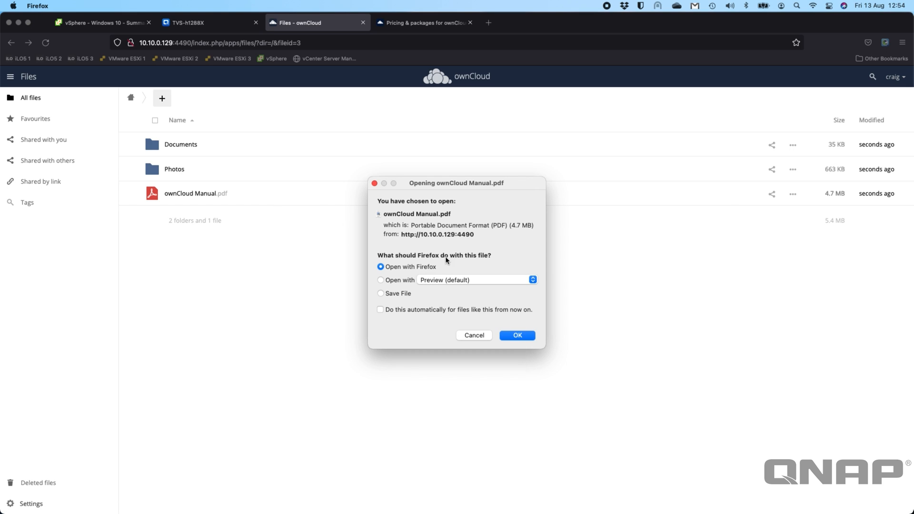
{"action": "left_click", "coordinate": [475, 335]}
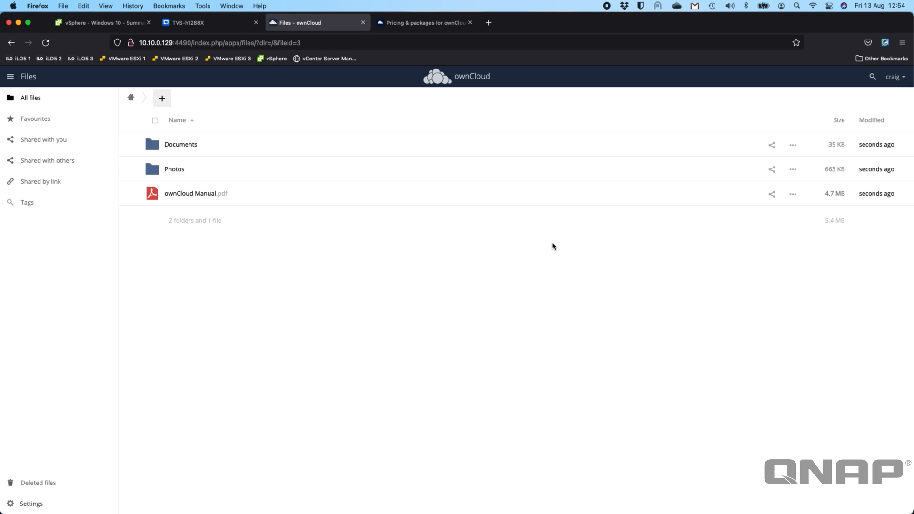
{"action": "mouse_move", "coordinate": [820, 94]}
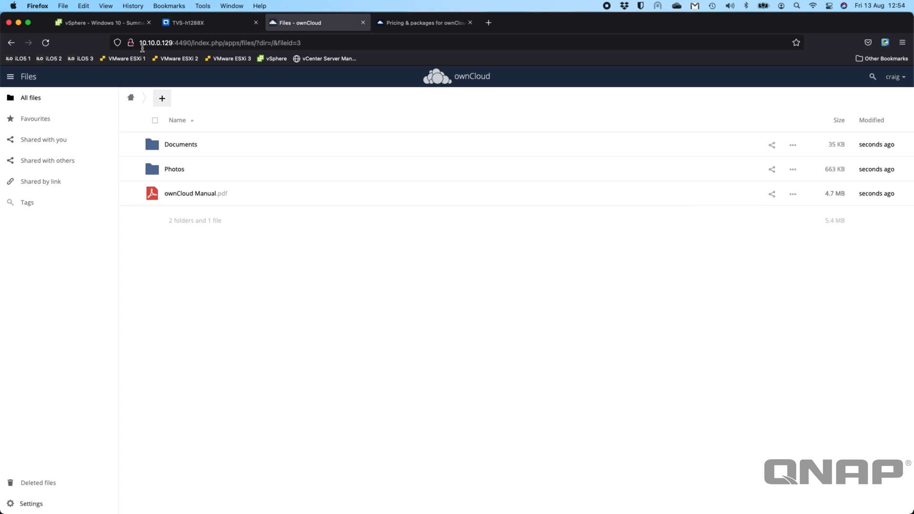
{"action": "mouse_move", "coordinate": [181, 45]}
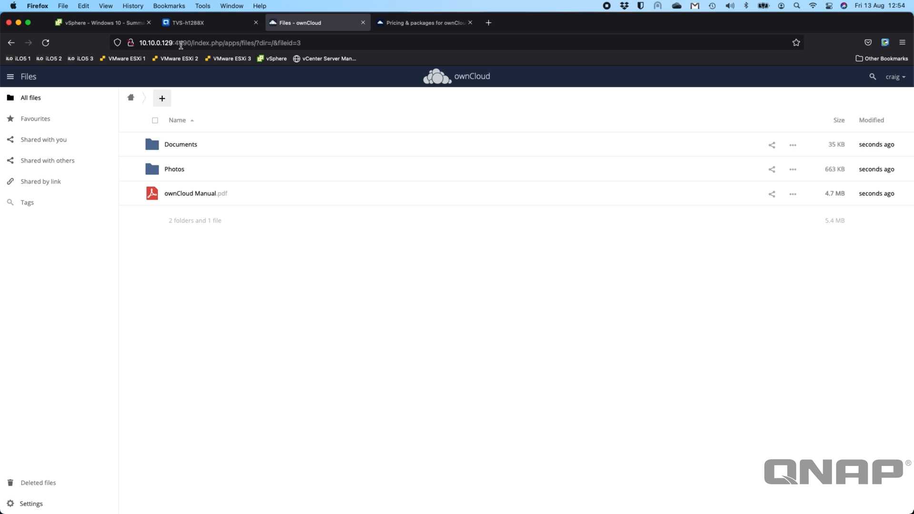
{"action": "mouse_move", "coordinate": [742, 285]}
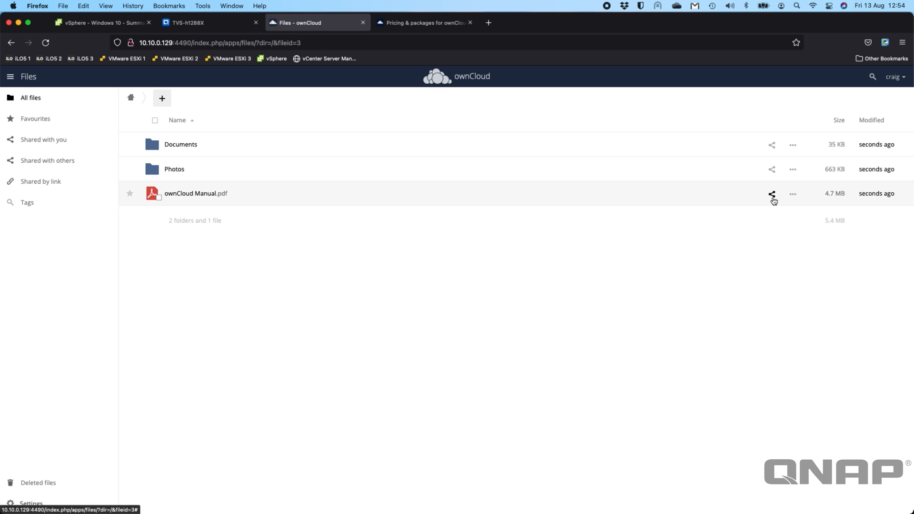
Create a public link share for ownCloud Manual.pdf with default settings.
{"action": "left_click", "coordinate": [770, 193]}
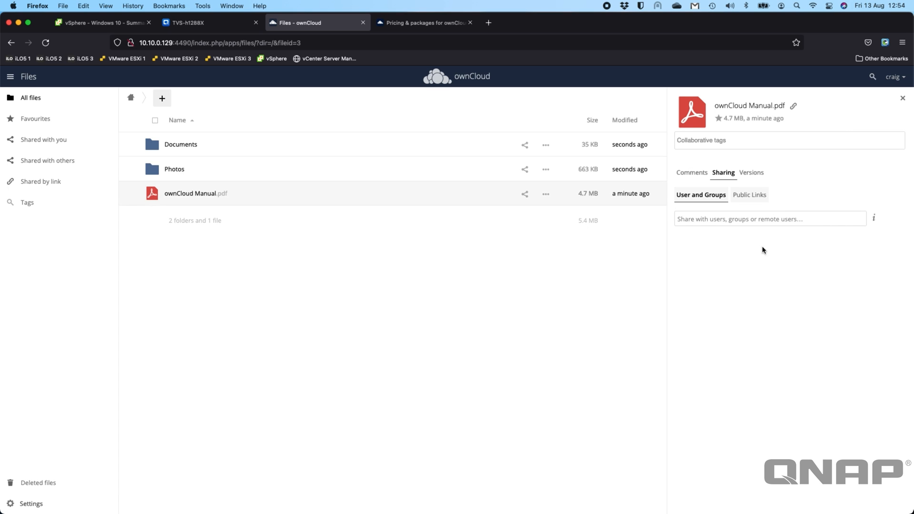
{"action": "mouse_move", "coordinate": [761, 213]}
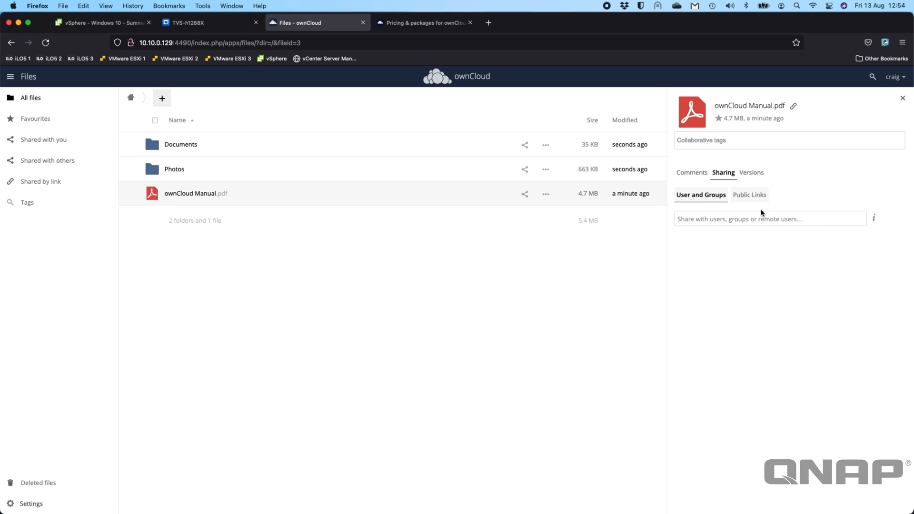
{"action": "left_click", "coordinate": [749, 194]}
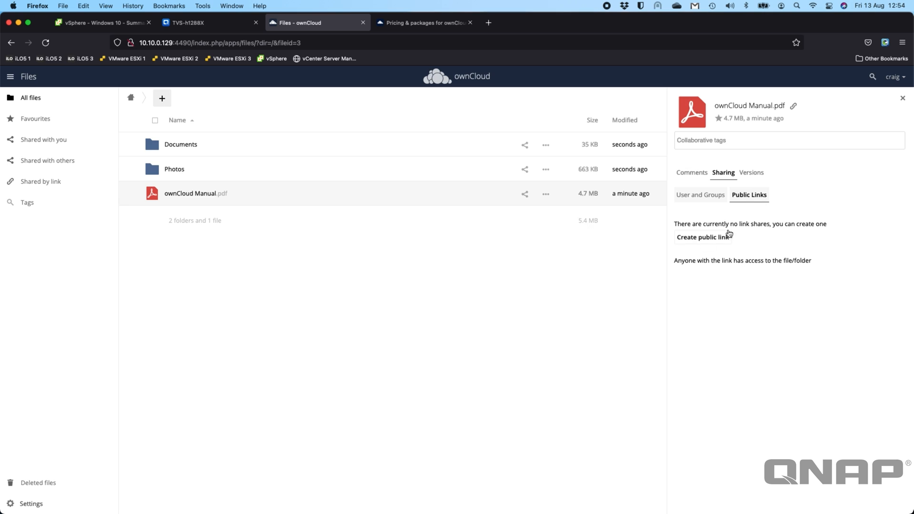
{"action": "left_click", "coordinate": [702, 237]}
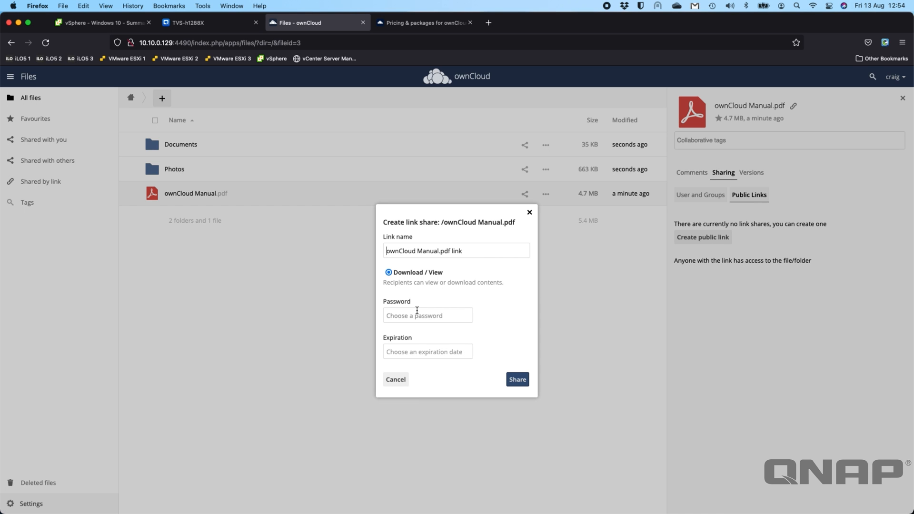
{"action": "left_click", "coordinate": [517, 379]}
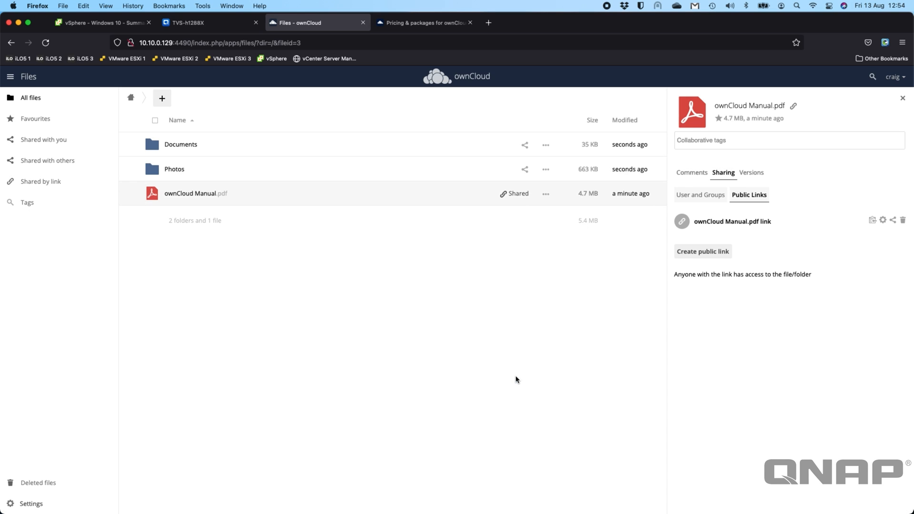
{"action": "mouse_move", "coordinate": [784, 285]}
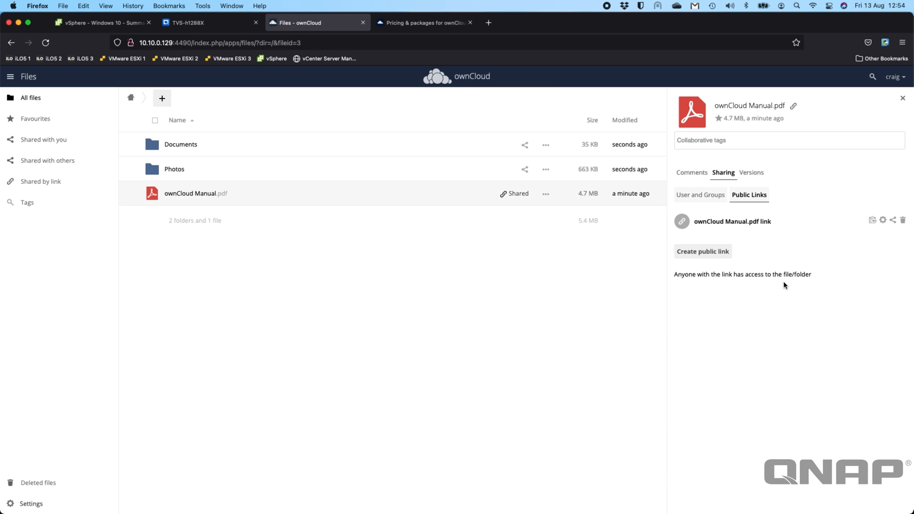
{"action": "mouse_move", "coordinate": [872, 221]}
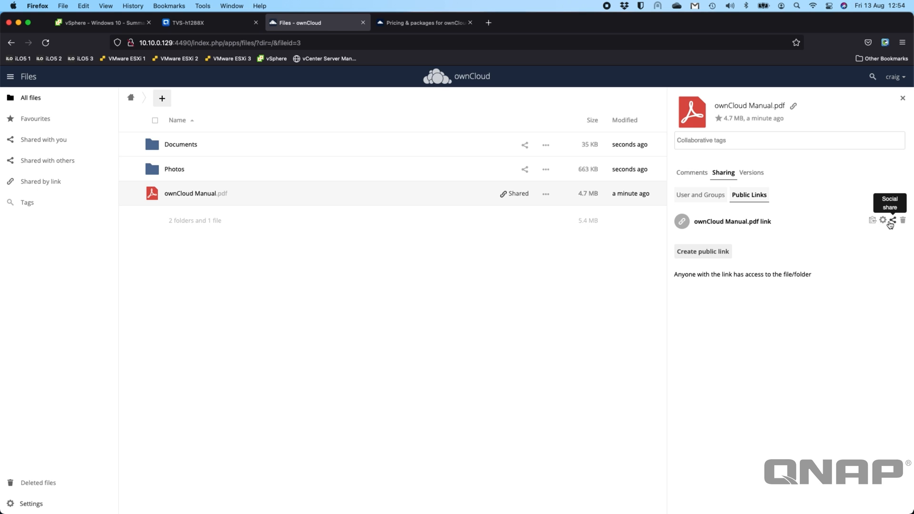
{"action": "mouse_move", "coordinate": [873, 220]}
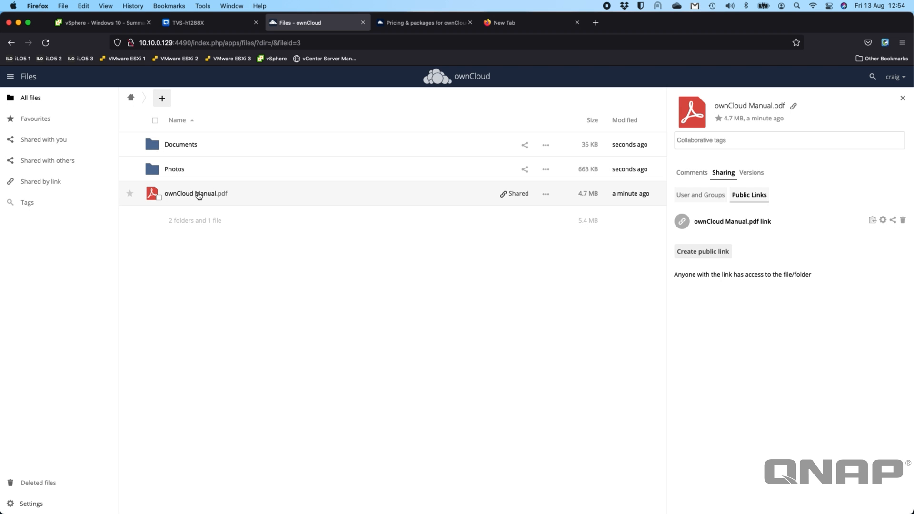
Load the share URL 10.10.0.129:4490/index.php/s/AX3Http27HO68tvo in the new tab.
{"action": "type", "text": "10.10.0.129:4490/index.php/s/AX3Http27HO68tvo"}
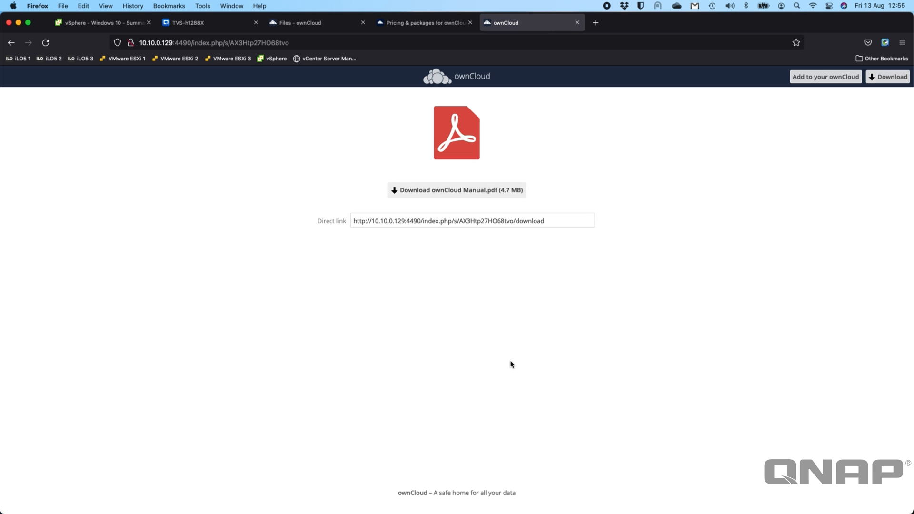
{"action": "mouse_move", "coordinate": [679, 238]}
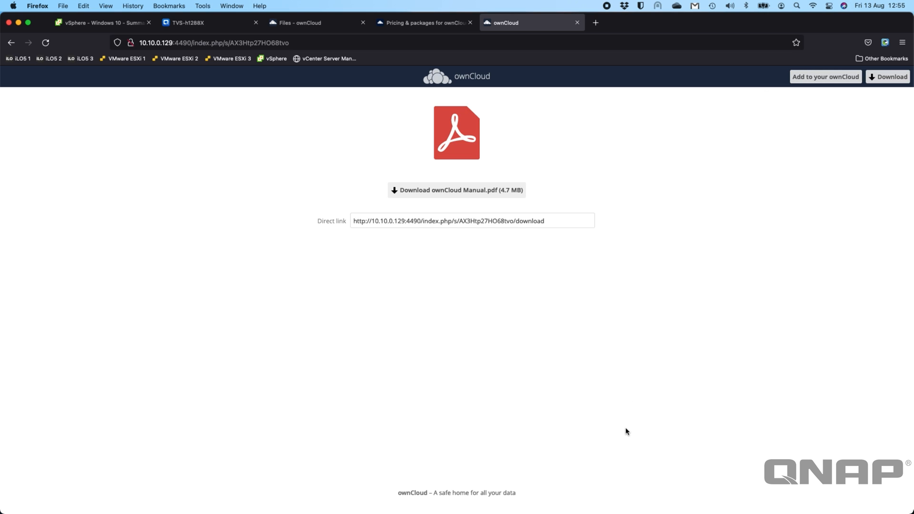
{"action": "mouse_move", "coordinate": [595, 23]}
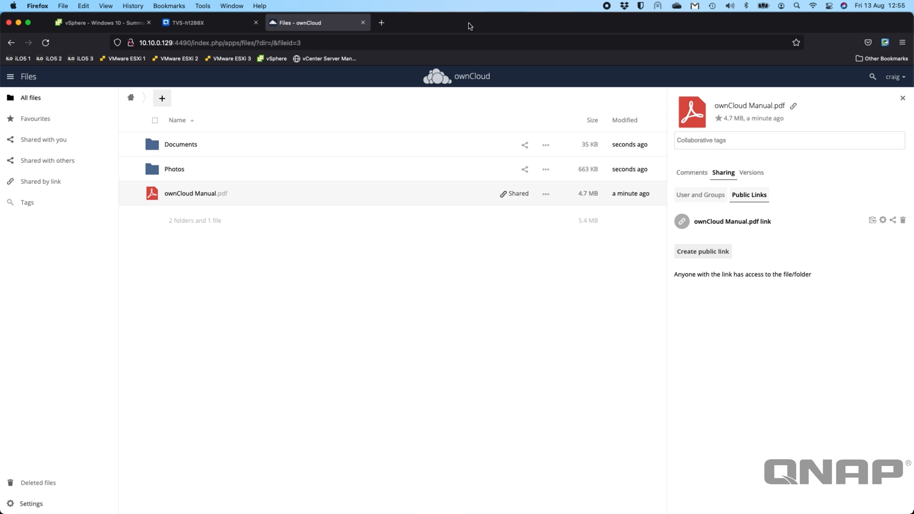
Delete the manual's public link and confirm with Yes.
{"action": "left_click", "coordinate": [903, 220]}
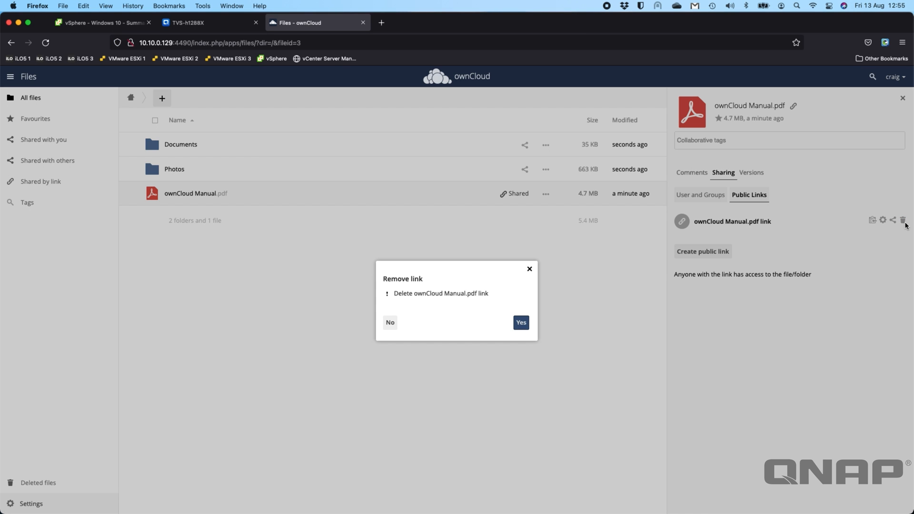
{"action": "left_click", "coordinate": [520, 322]}
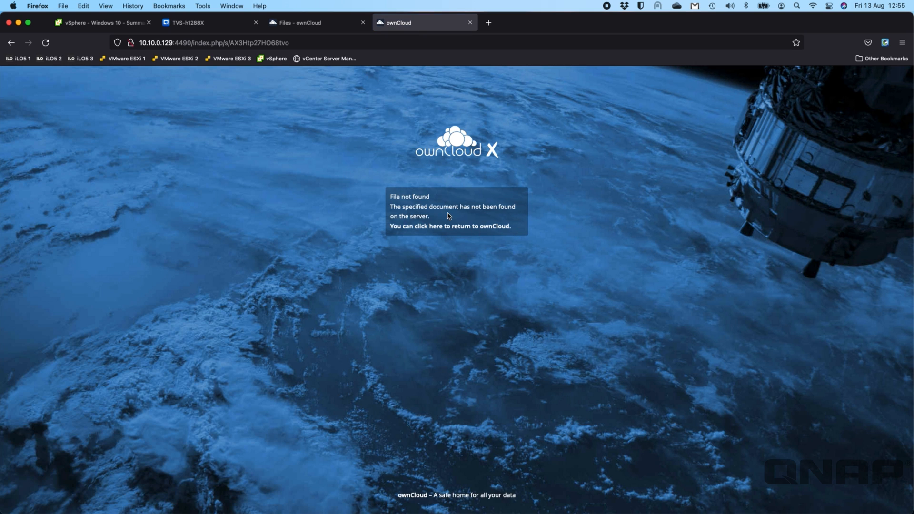
{"action": "mouse_move", "coordinate": [470, 23]}
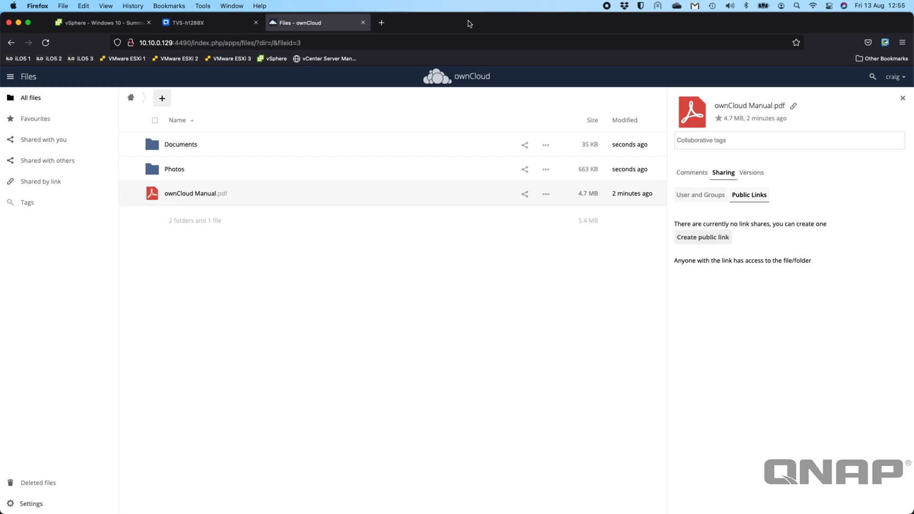
{"action": "mouse_move", "coordinate": [188, 137]}
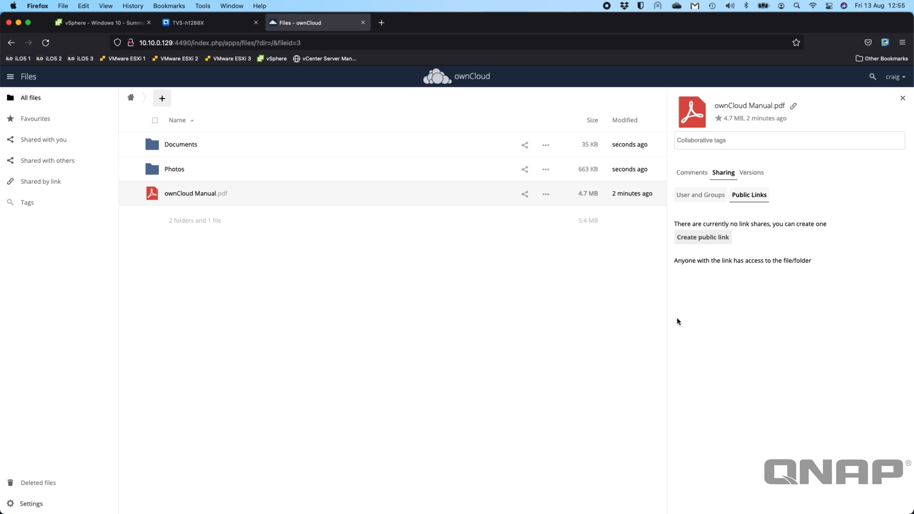
Open Settings from the account menu and scroll through the Personal General page.
{"action": "left_click", "coordinate": [894, 76]}
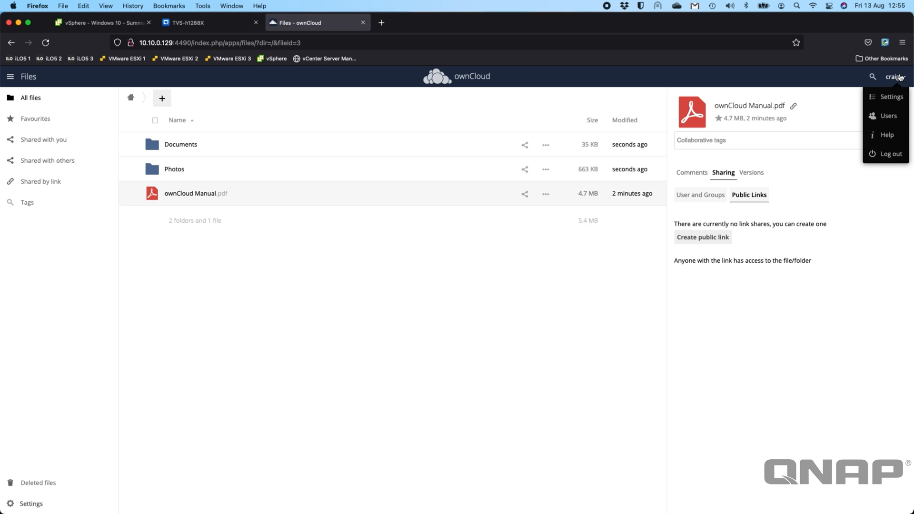
{"action": "mouse_move", "coordinate": [889, 115]}
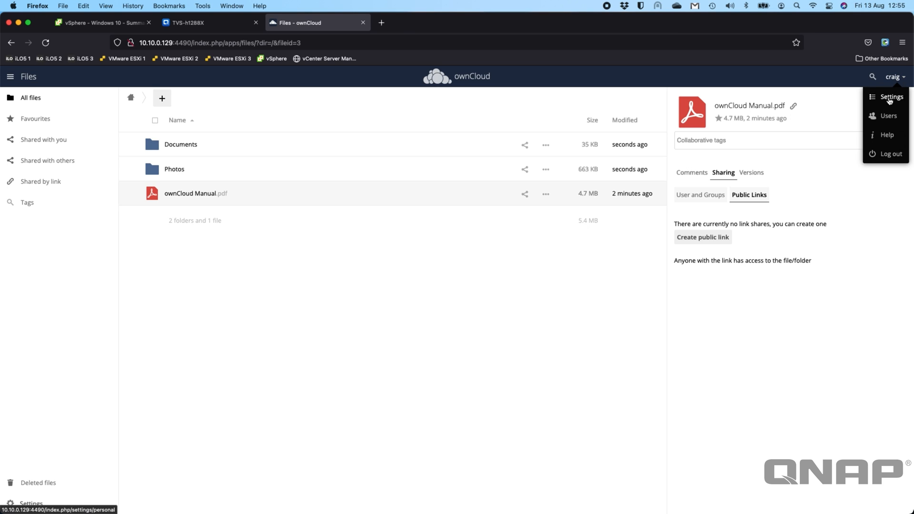
{"action": "left_click", "coordinate": [890, 96]}
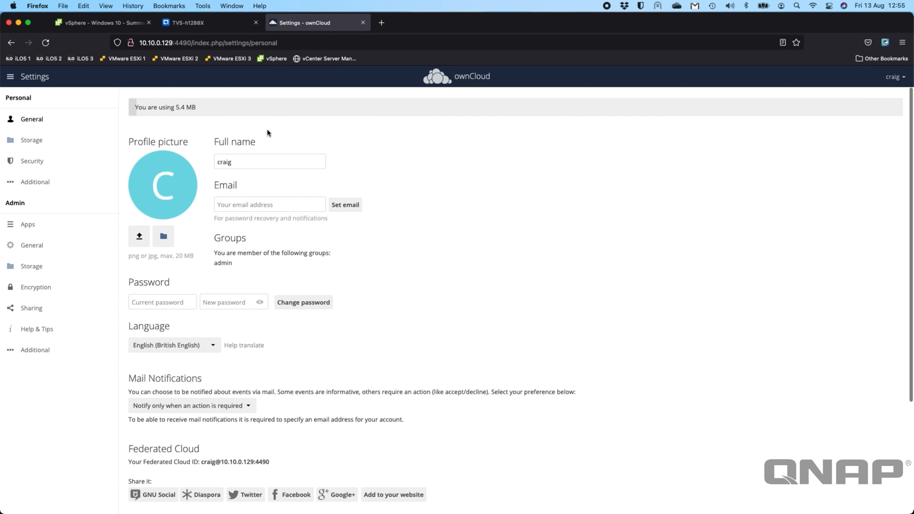
{"action": "mouse_move", "coordinate": [367, 340]}
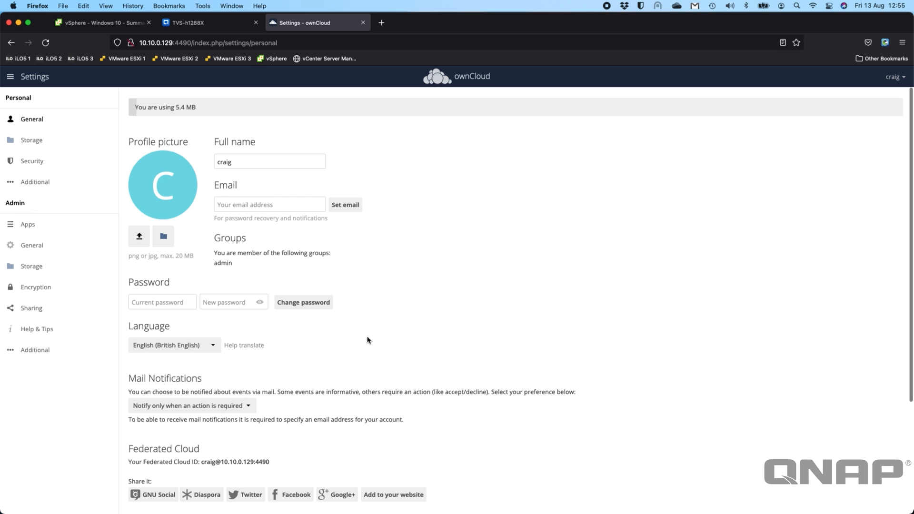
{"action": "scroll", "scroll_direction": "down", "scroll_amount": 3}
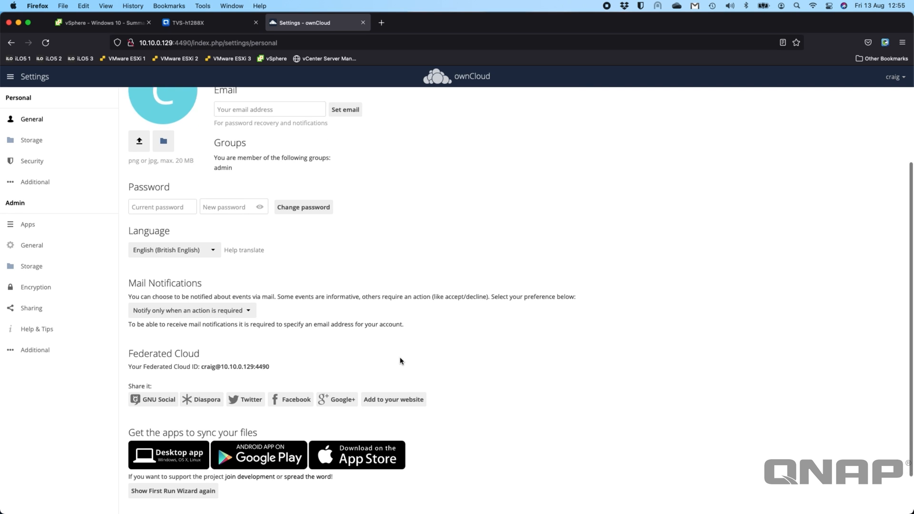
{"action": "scroll", "scroll_direction": "down", "scroll_amount": 3}
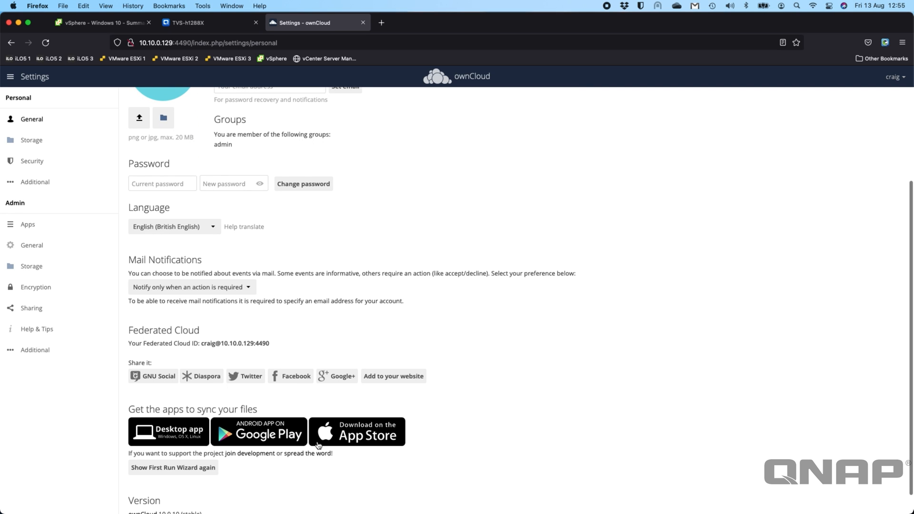
{"action": "scroll", "scroll_direction": "down", "scroll_amount": 3}
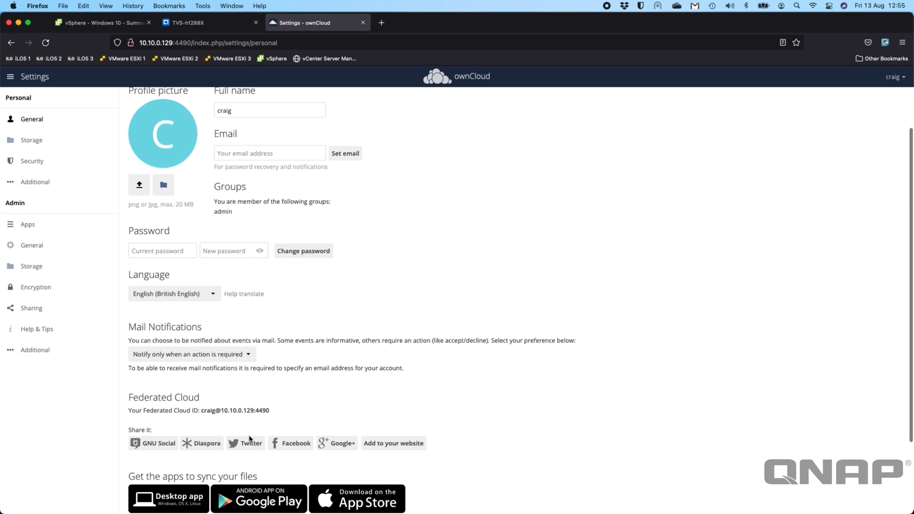
View Personal Storage, then the Admin External Storage settings page.
{"action": "left_click", "coordinate": [31, 140]}
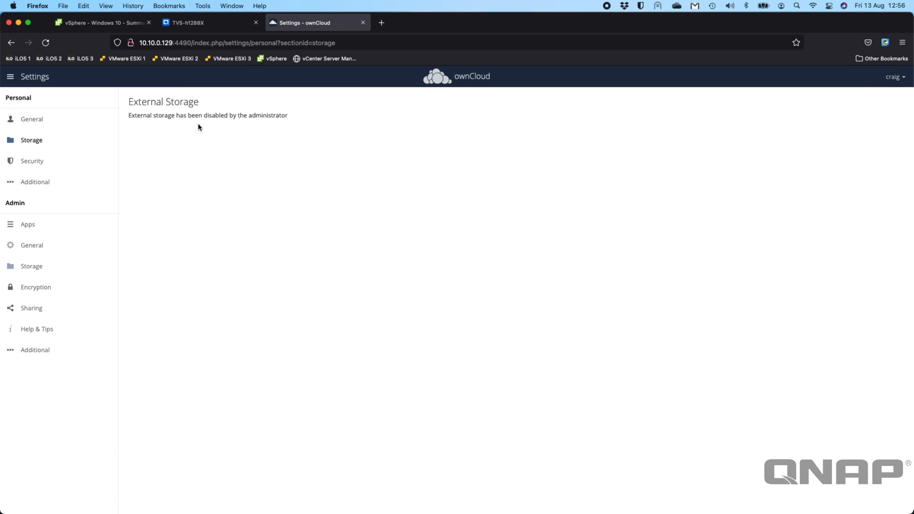
{"action": "mouse_move", "coordinate": [301, 137]}
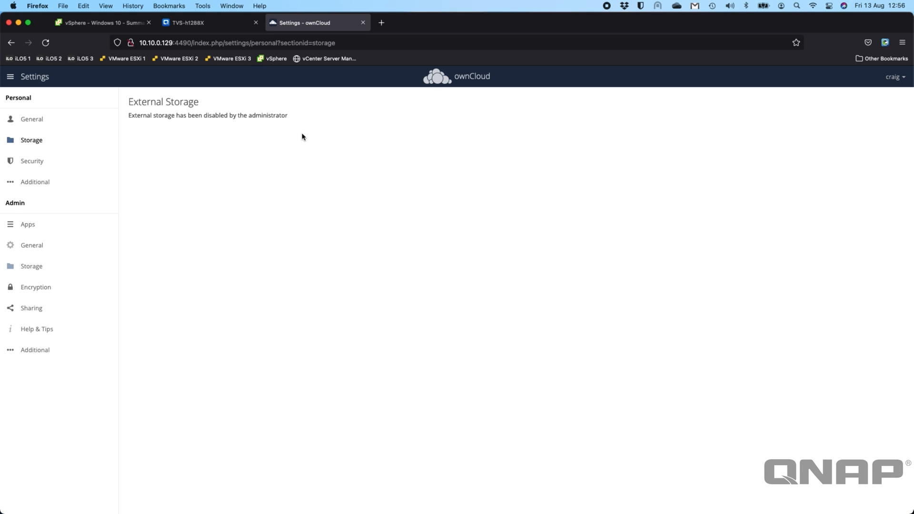
{"action": "mouse_move", "coordinate": [156, 143]}
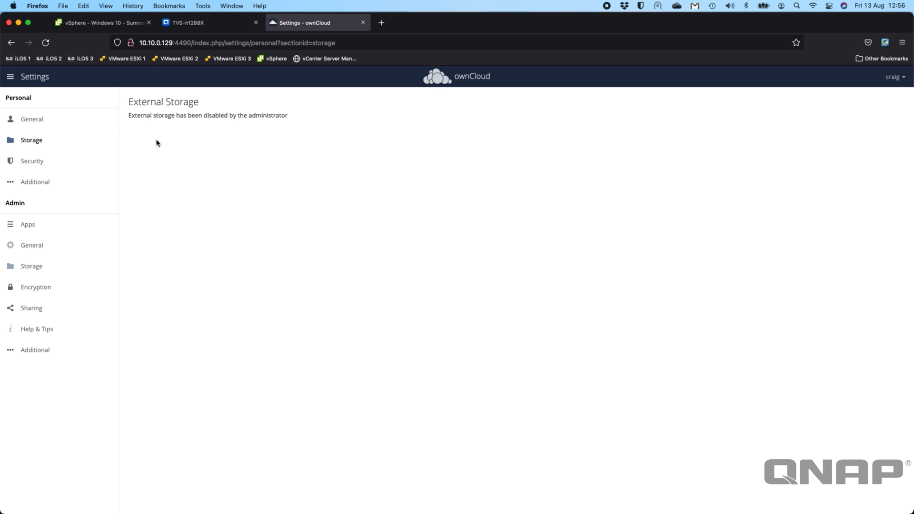
{"action": "mouse_move", "coordinate": [187, 117]}
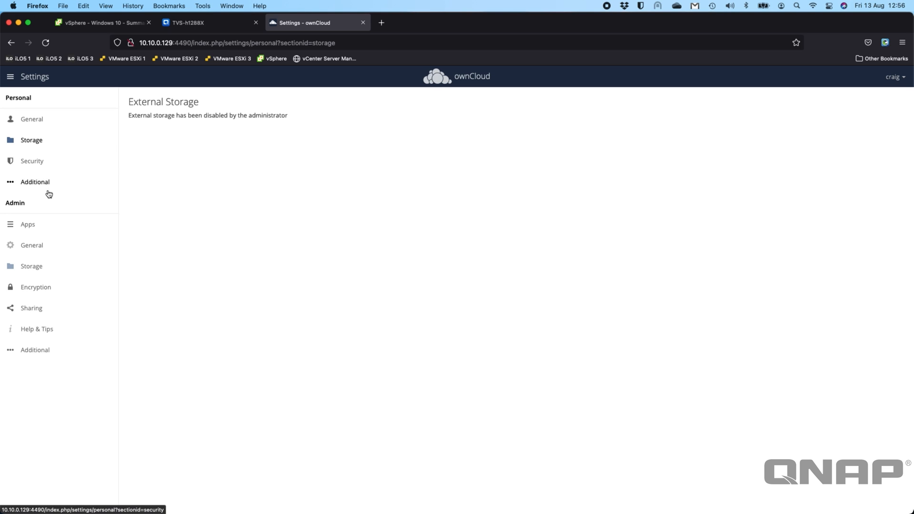
{"action": "left_click", "coordinate": [32, 266]}
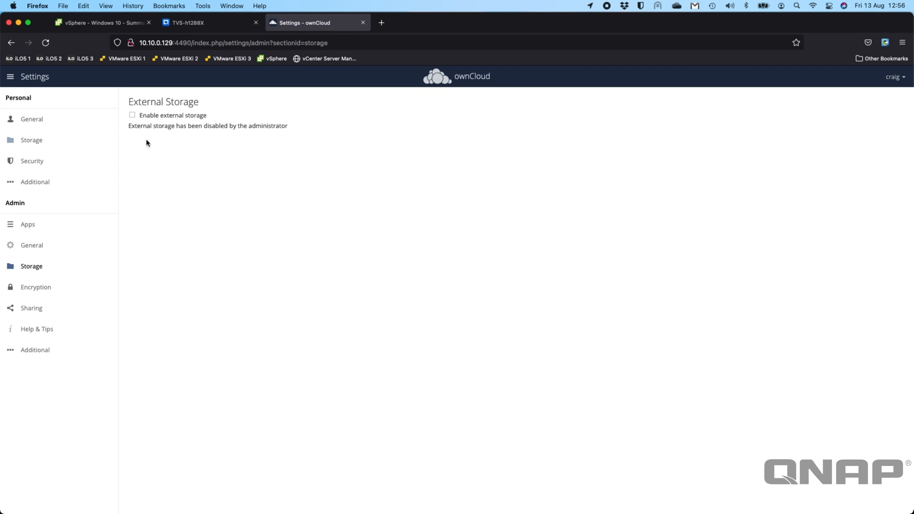
{"action": "mouse_move", "coordinate": [208, 118]}
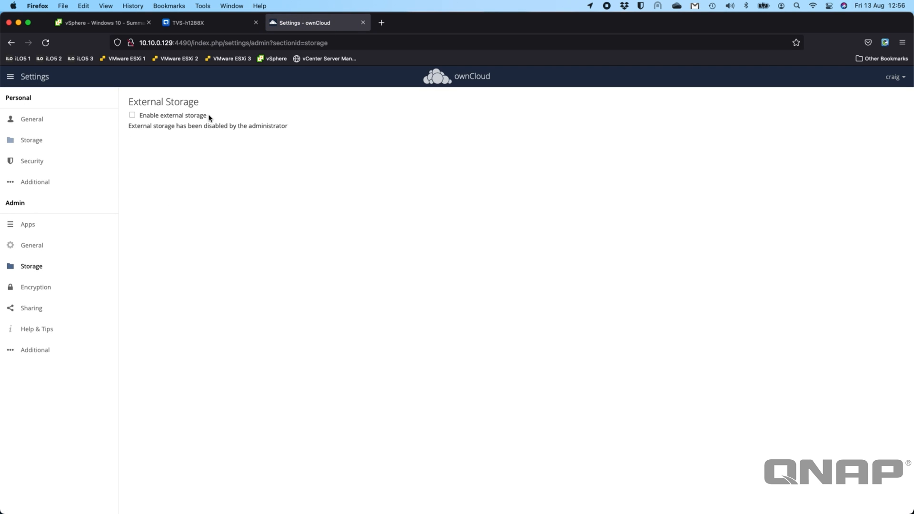
Review the General admin settings and open Encryption, showing server-side encryption not enabled.
{"action": "left_click", "coordinate": [32, 245]}
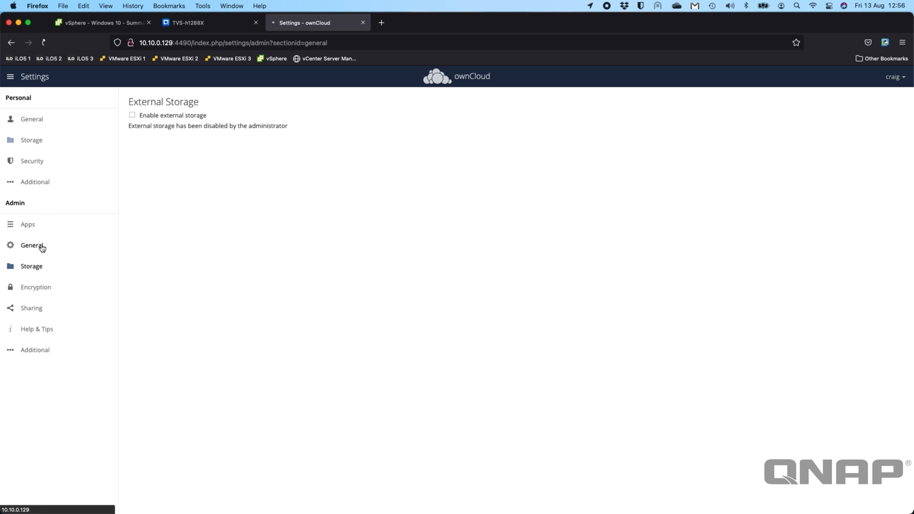
{"action": "left_click", "coordinate": [32, 245]}
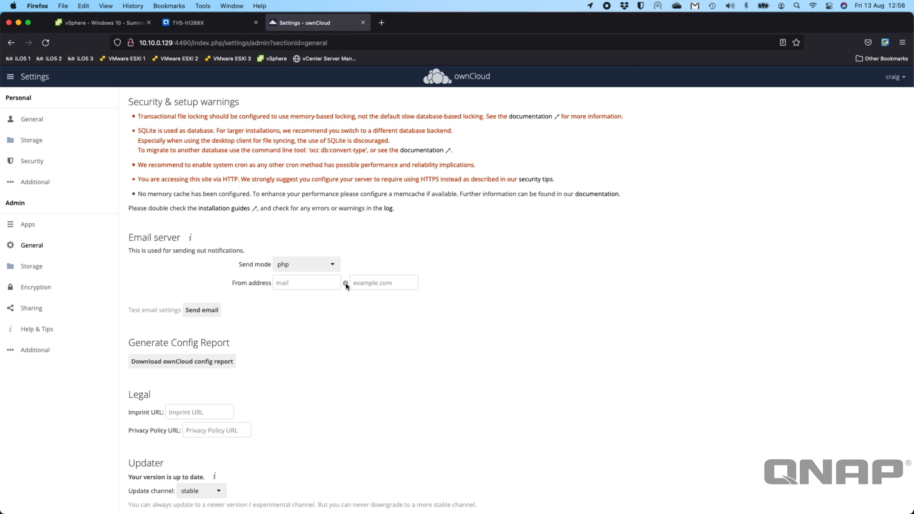
{"action": "mouse_move", "coordinate": [150, 176]}
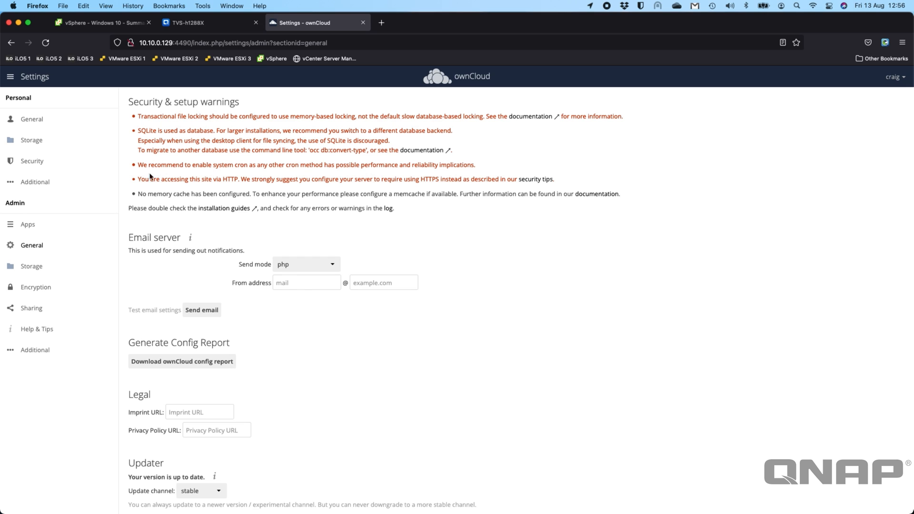
{"action": "mouse_move", "coordinate": [277, 185]}
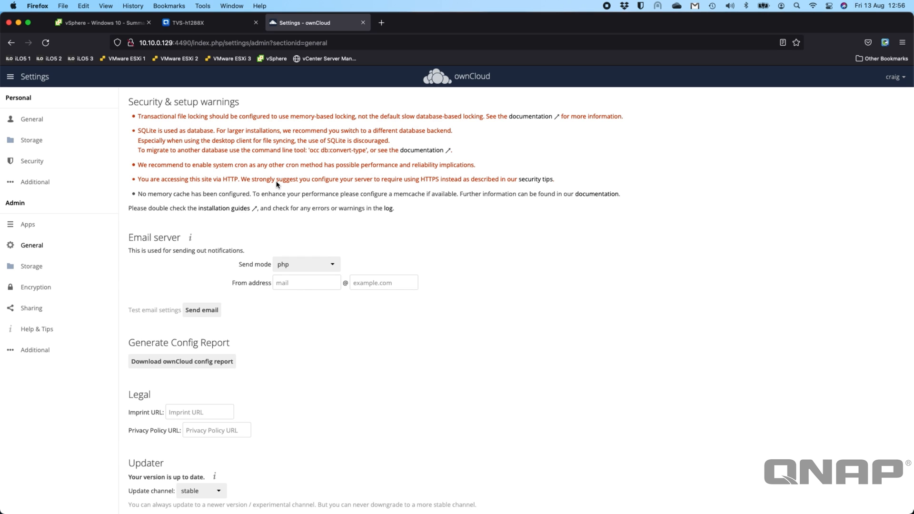
{"action": "scroll", "scroll_direction": "down", "scroll_amount": 3}
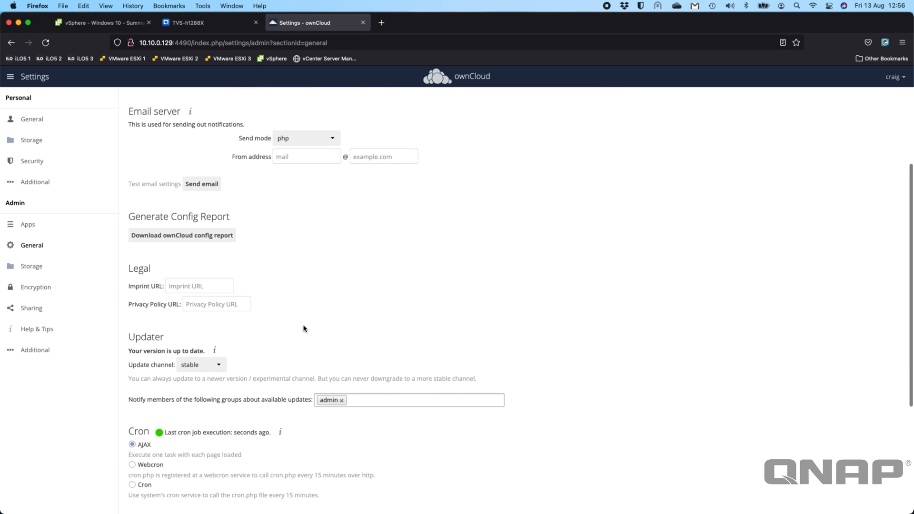
{"action": "scroll", "scroll_direction": "down", "scroll_amount": 3}
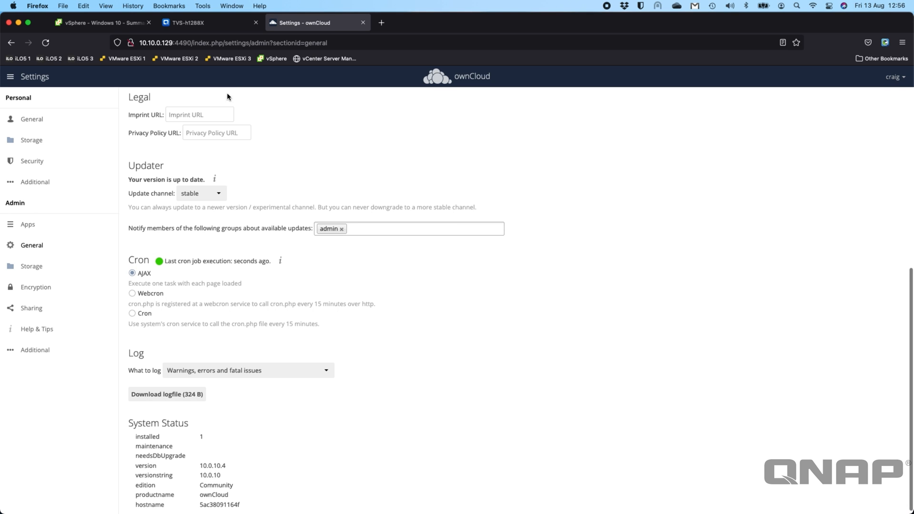
{"action": "left_click", "coordinate": [35, 287]}
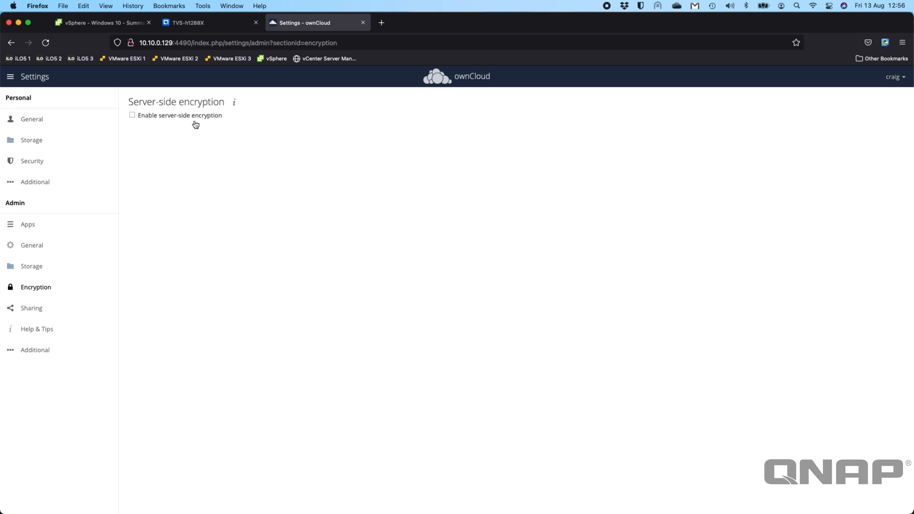
{"action": "mouse_move", "coordinate": [160, 182]}
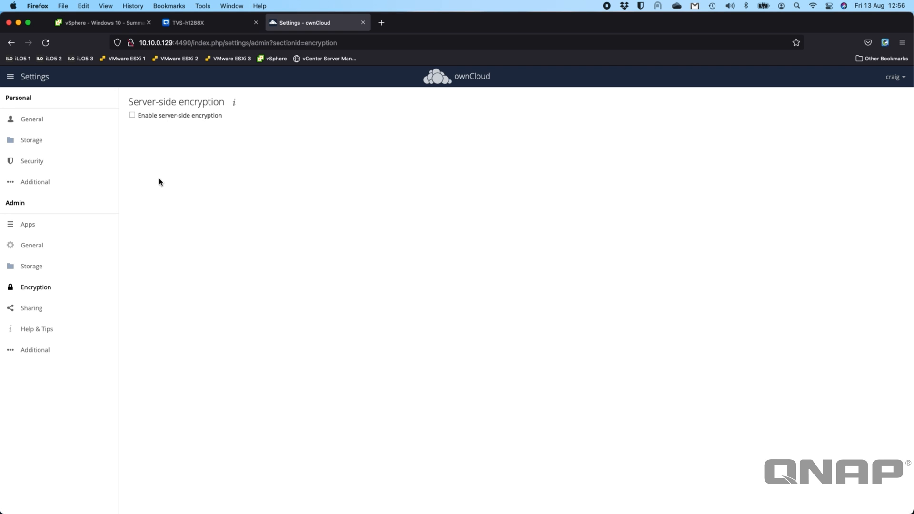
Update the Market app from 0.2.5 to 0.4.0 in Market's Updates list, then show all apps.
{"action": "left_click", "coordinate": [28, 224]}
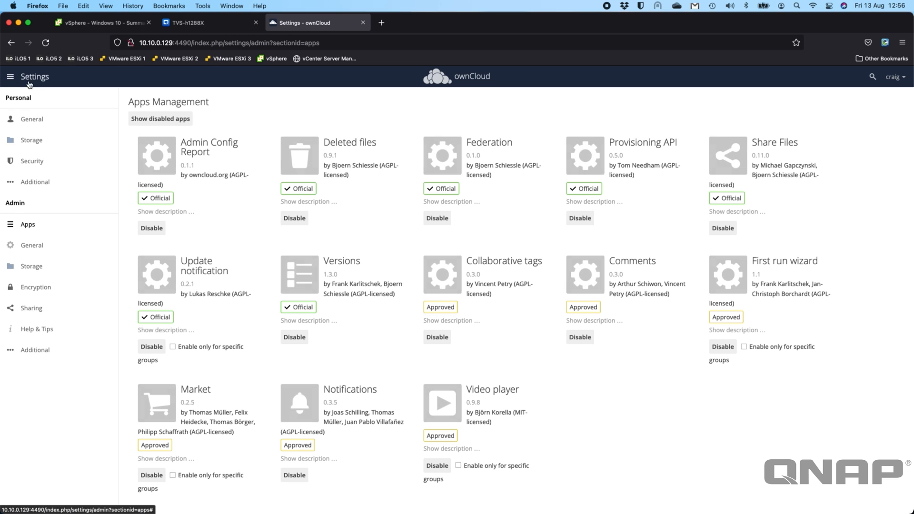
{"action": "left_click", "coordinate": [10, 77]}
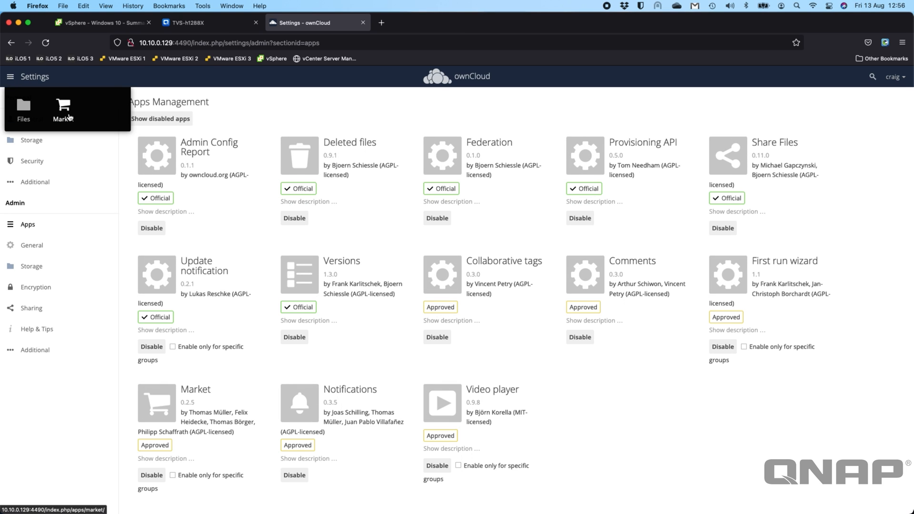
{"action": "left_click", "coordinate": [63, 109]}
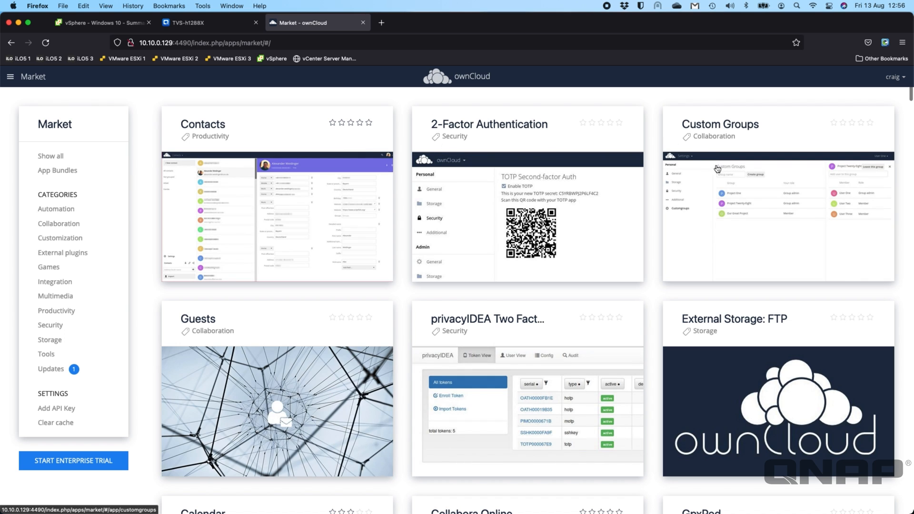
{"action": "left_click", "coordinate": [50, 369]}
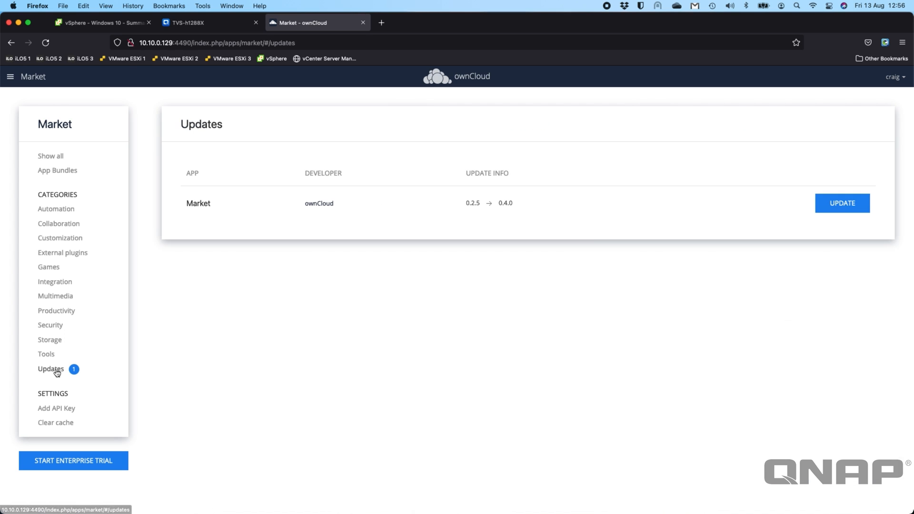
{"action": "mouse_move", "coordinate": [463, 210]}
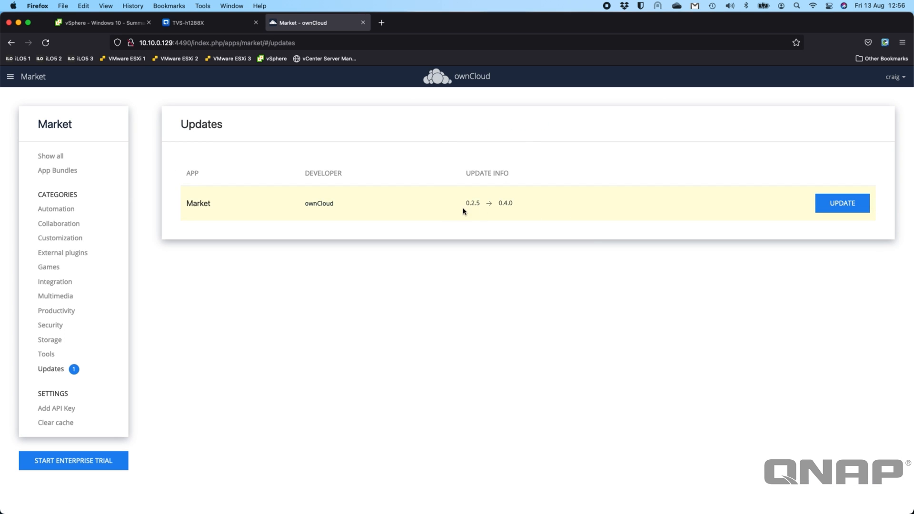
{"action": "mouse_move", "coordinate": [842, 204]}
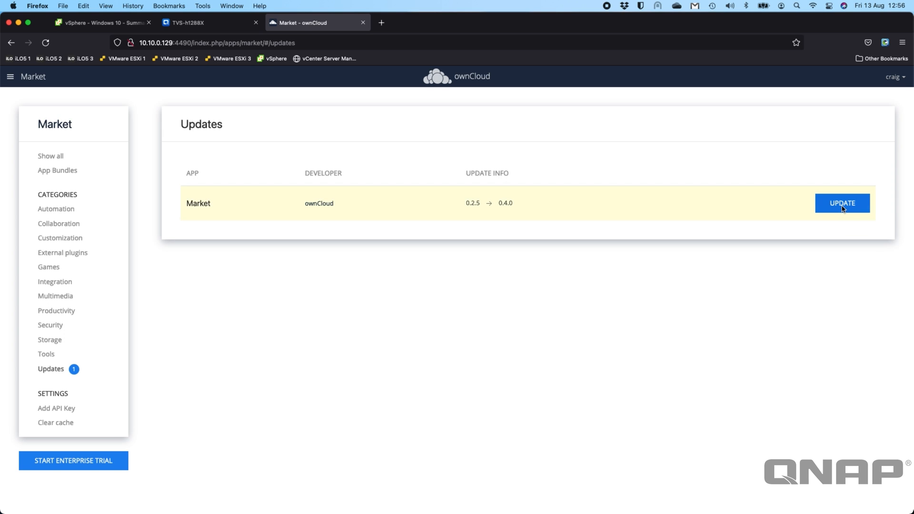
{"action": "left_click", "coordinate": [842, 203]}
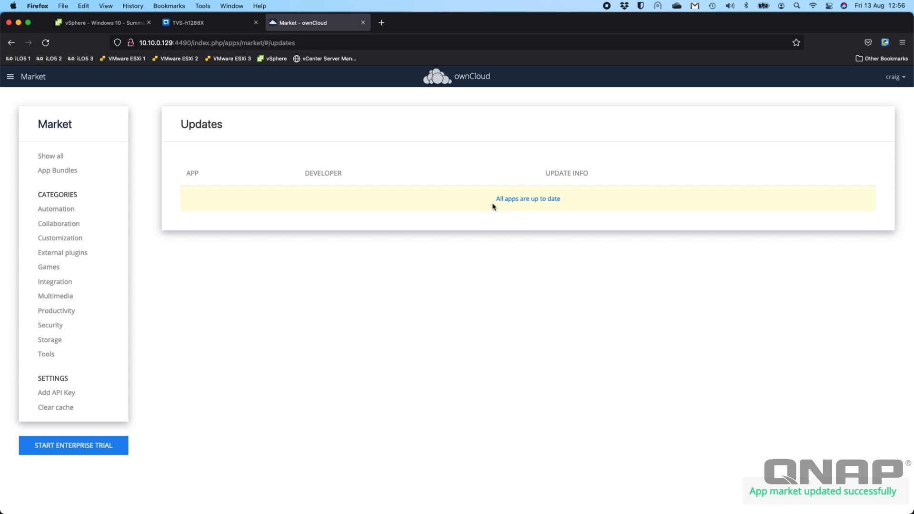
{"action": "left_click", "coordinate": [50, 156]}
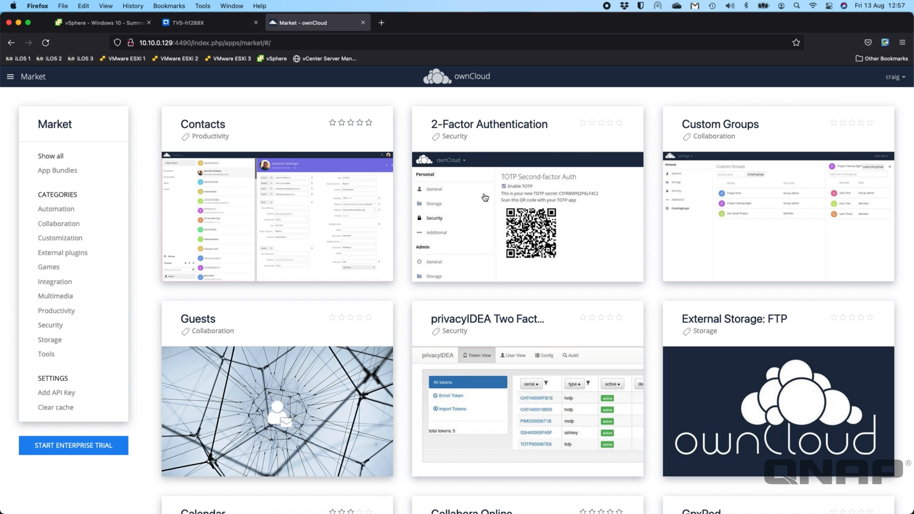
Browse the Market app catalogue, then bring up the apps menu offering Files and Market.
{"action": "scroll", "scroll_direction": "down", "scroll_amount": 3}
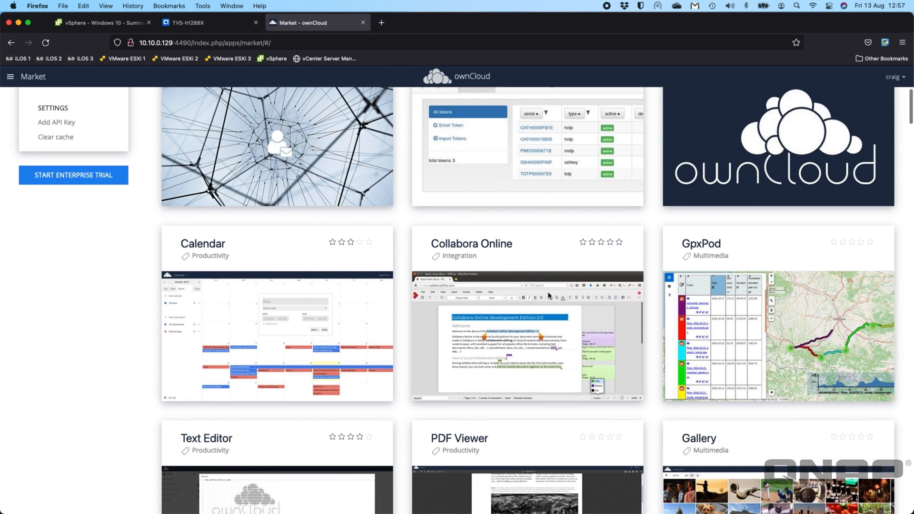
{"action": "scroll", "scroll_direction": "down", "scroll_amount": 3}
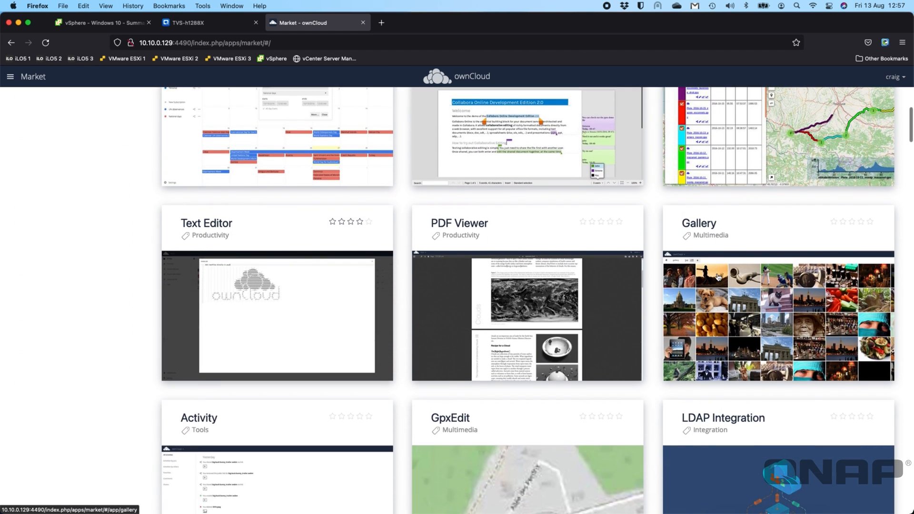
{"action": "scroll", "scroll_direction": "down", "scroll_amount": 3}
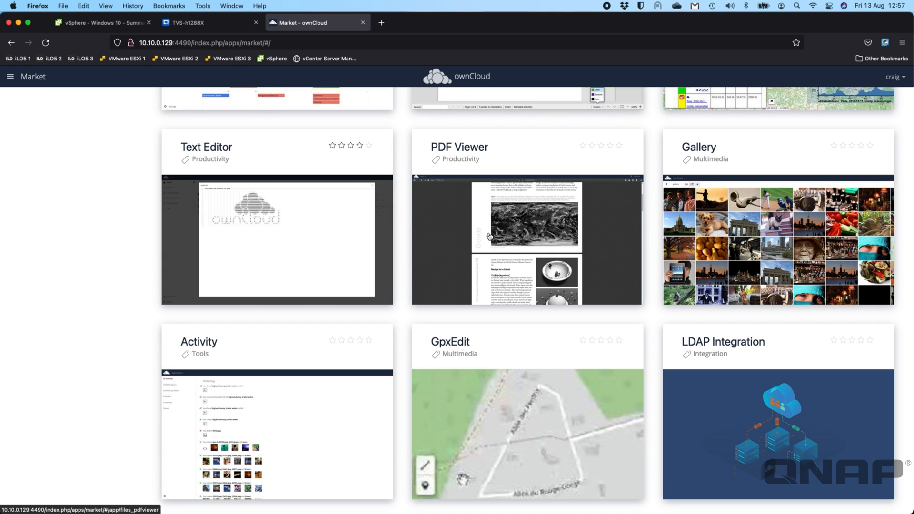
{"action": "scroll", "scroll_direction": "down", "scroll_amount": 3}
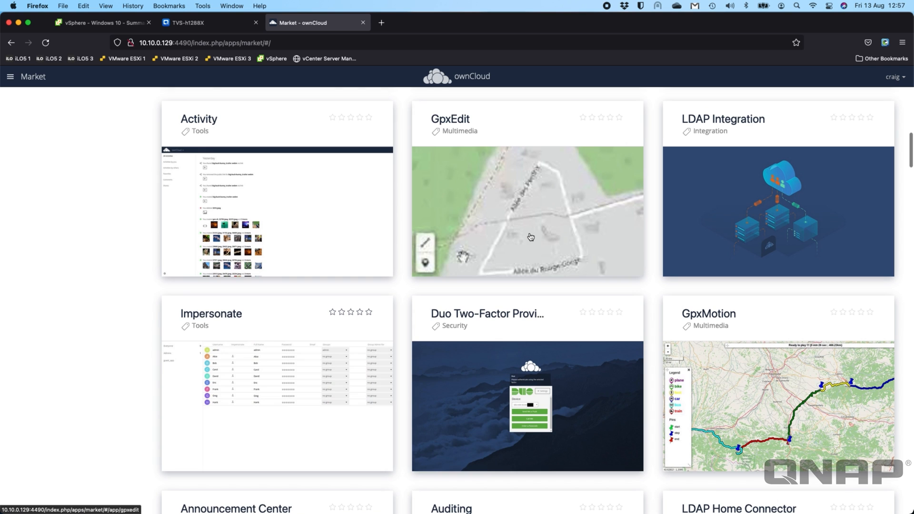
{"action": "scroll", "scroll_direction": "down", "scroll_amount": 3}
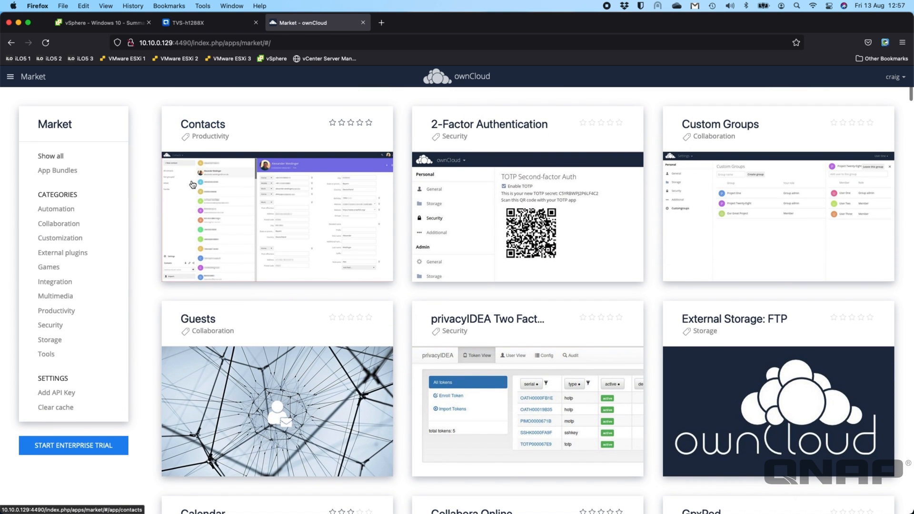
{"action": "left_click", "coordinate": [10, 77]}
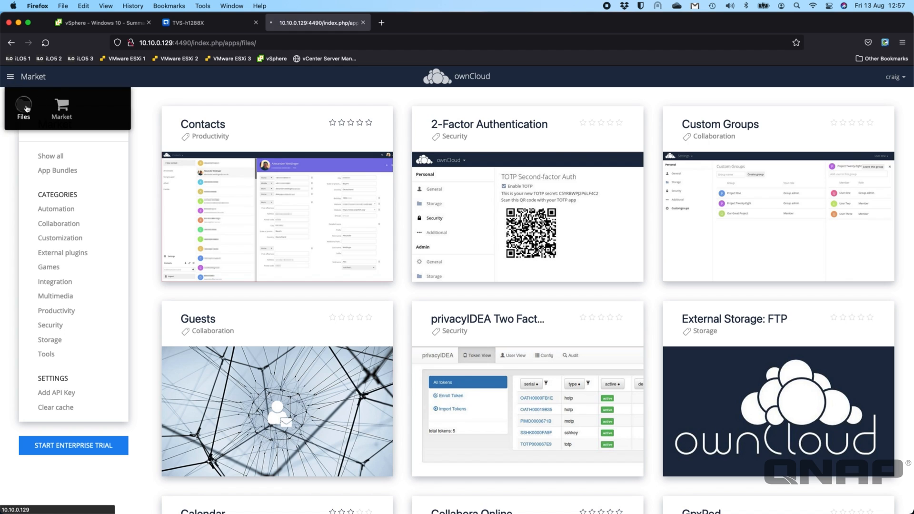
Switch to the Files app to list Documents, Photos and ownCloud Manual.pdf.
{"action": "left_click", "coordinate": [23, 108]}
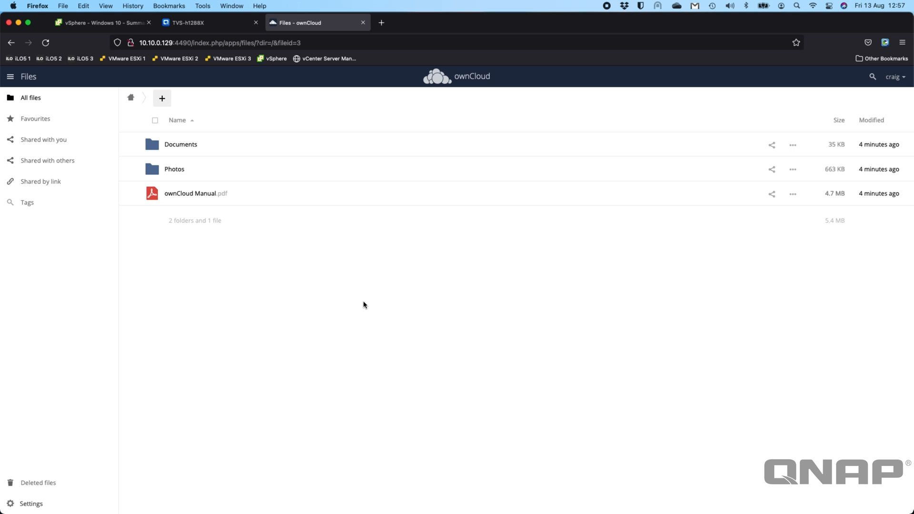
{"action": "mouse_move", "coordinate": [503, 294]}
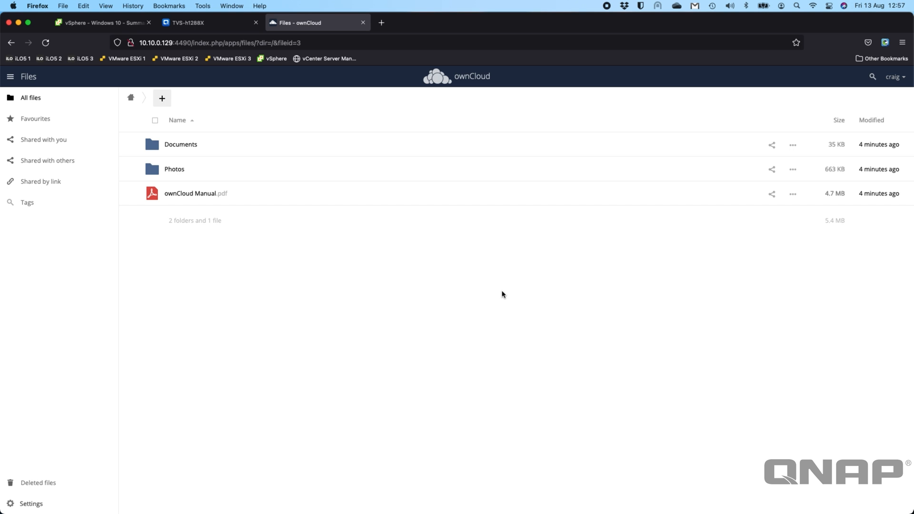